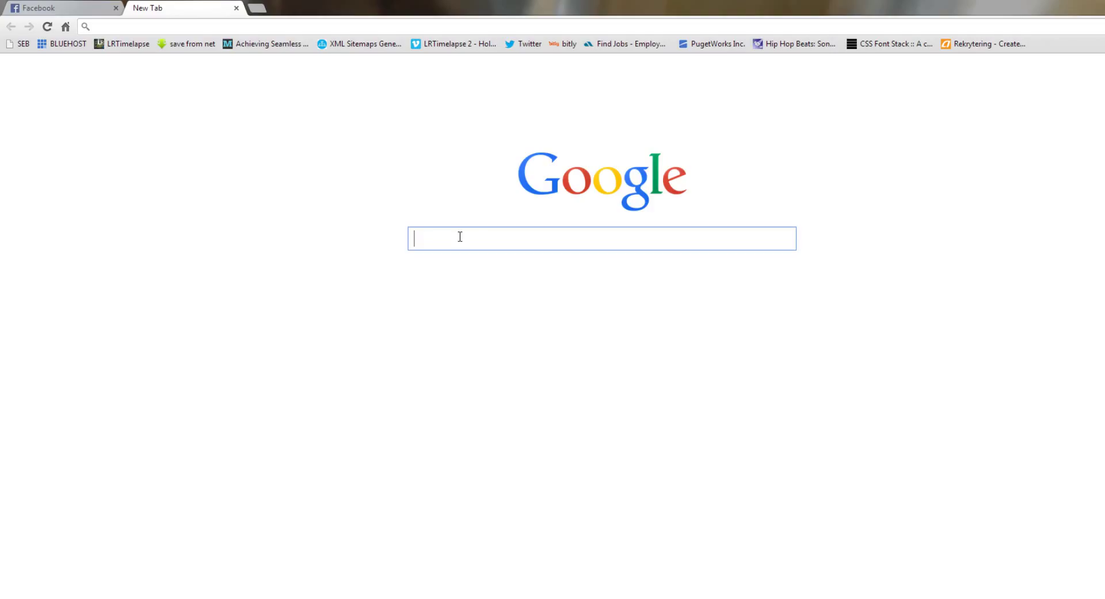
Search Google for 'Free Proxy Lists'.
{"action": "type", "text": "Free Proxy Lists"}
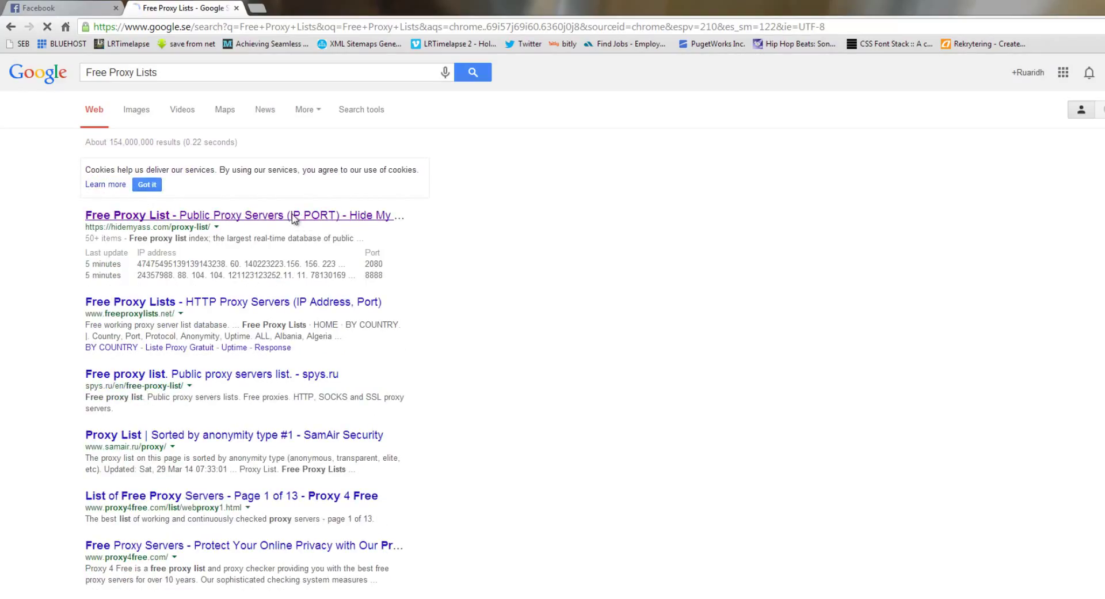
Open the HideMyAss proxy list, filter it to Indonesia, and select IP 118.97.130.194.
{"action": "left_click", "coordinate": [234, 216]}
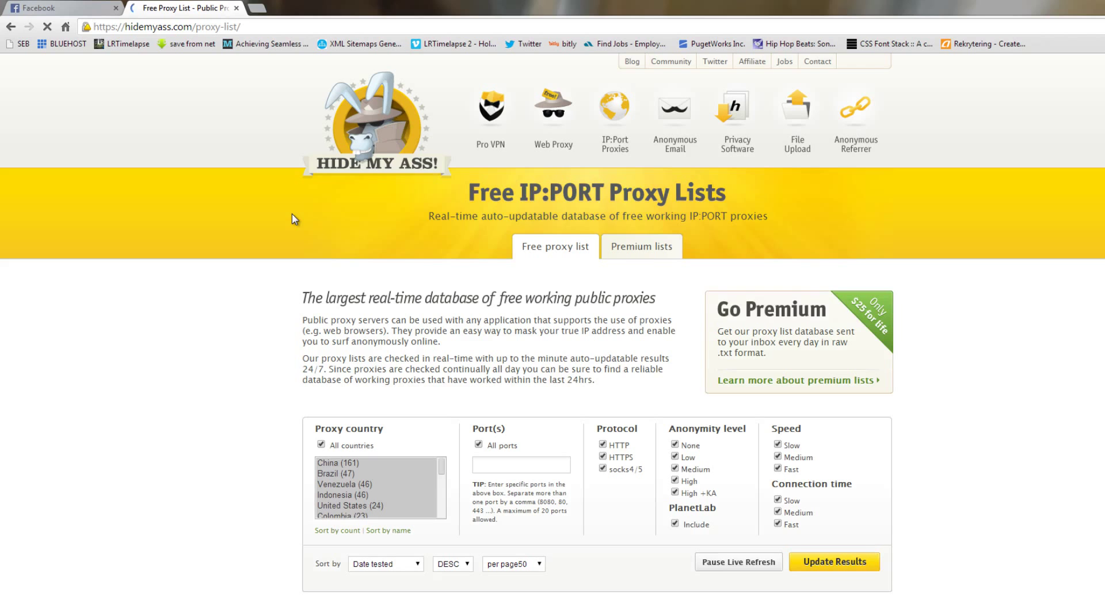
{"action": "scroll", "scroll_direction": "down", "scroll_amount": 3}
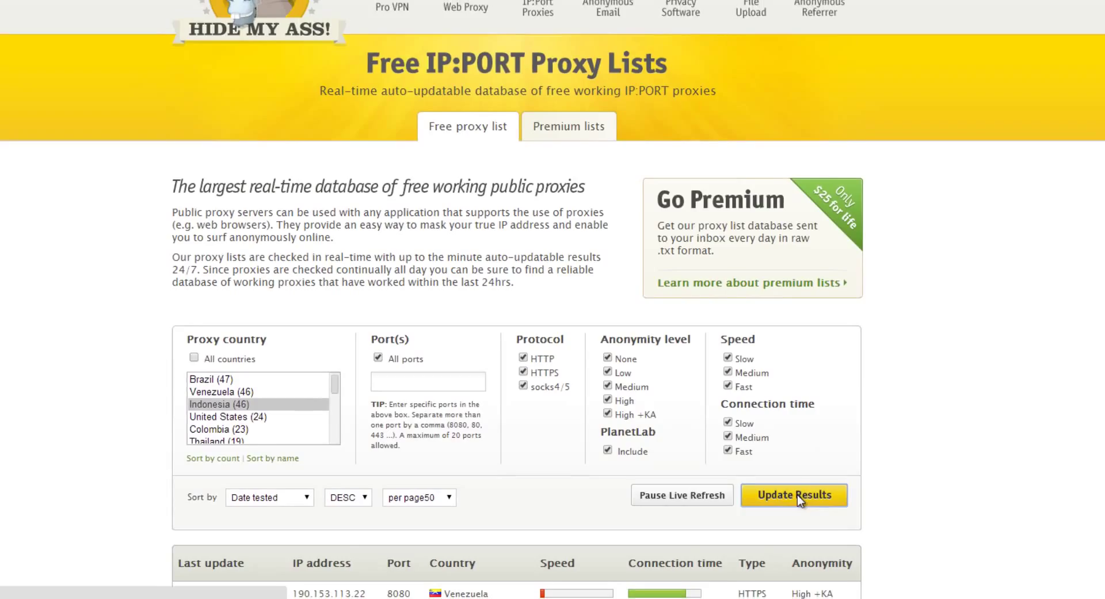
{"action": "left_click", "coordinate": [794, 494]}
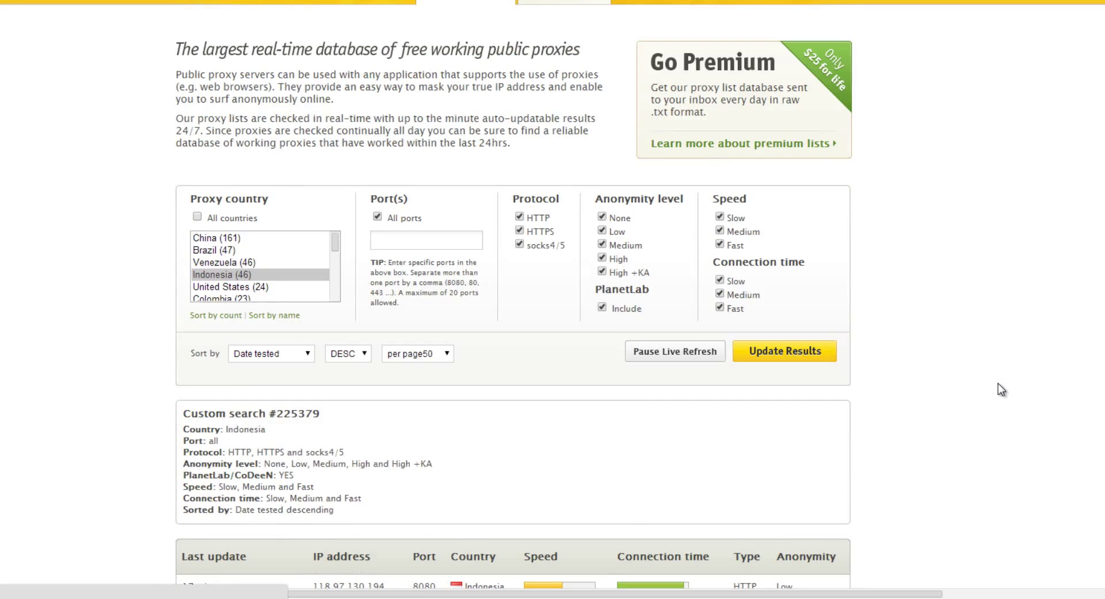
{"action": "scroll", "scroll_direction": "down", "scroll_amount": 3}
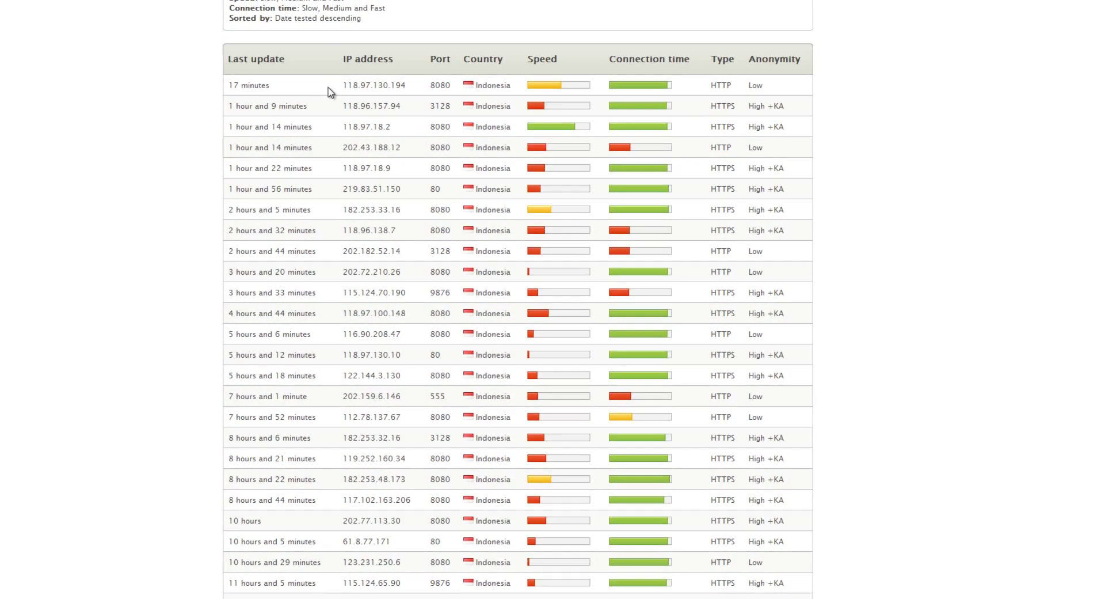
{"action": "double_click", "coordinate": [373, 84]}
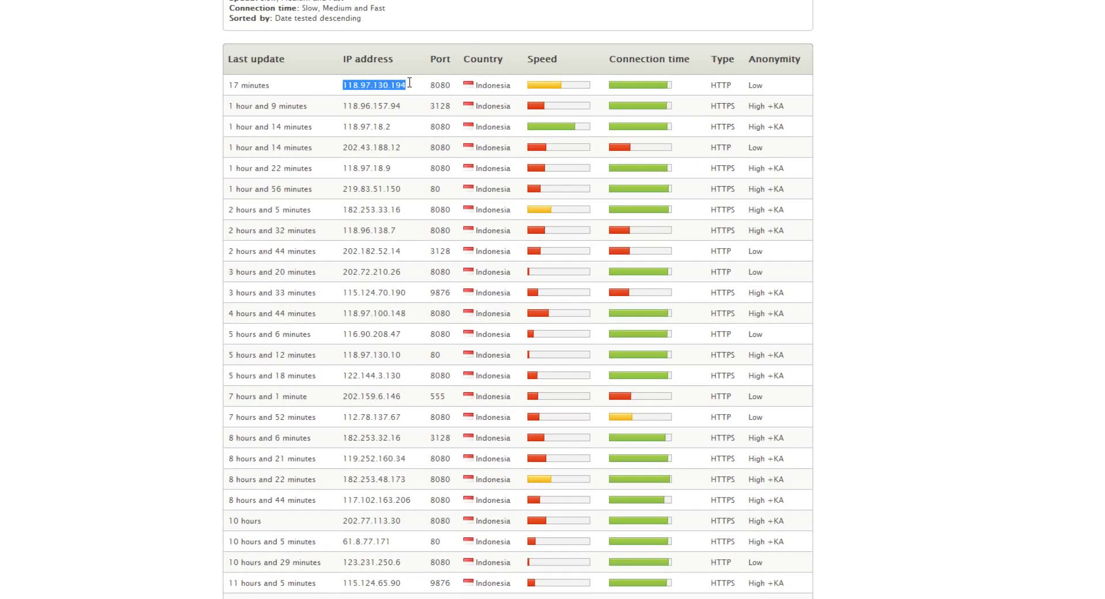
{"action": "mouse_move", "coordinate": [410, 87]}
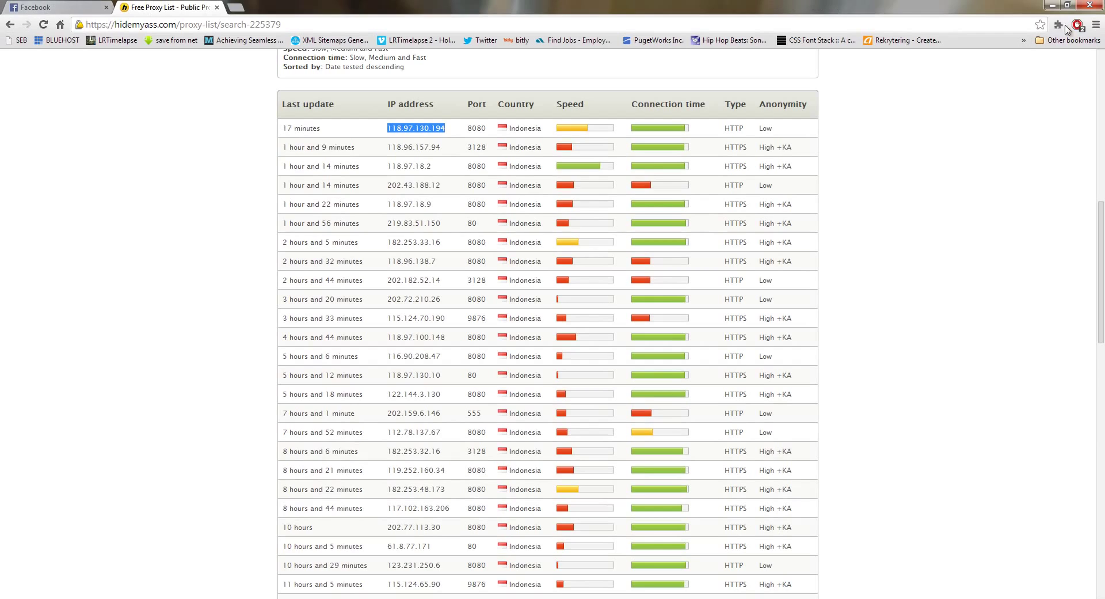
Reveal Chrome's advanced settings and open the computer's proxy settings.
{"action": "left_click", "coordinate": [1096, 24]}
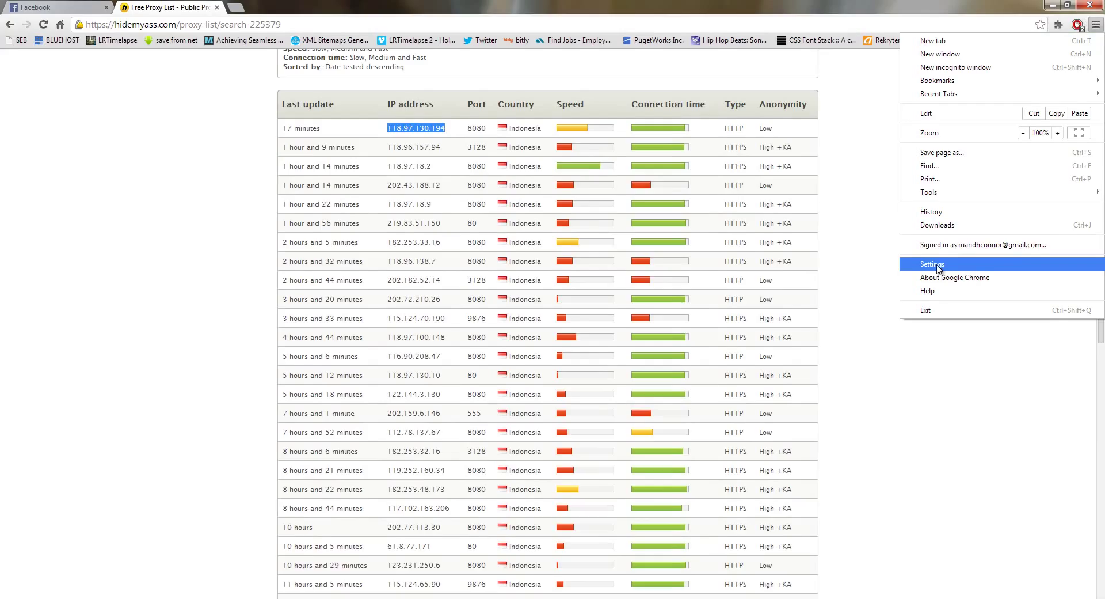
{"action": "left_click", "coordinate": [932, 264]}
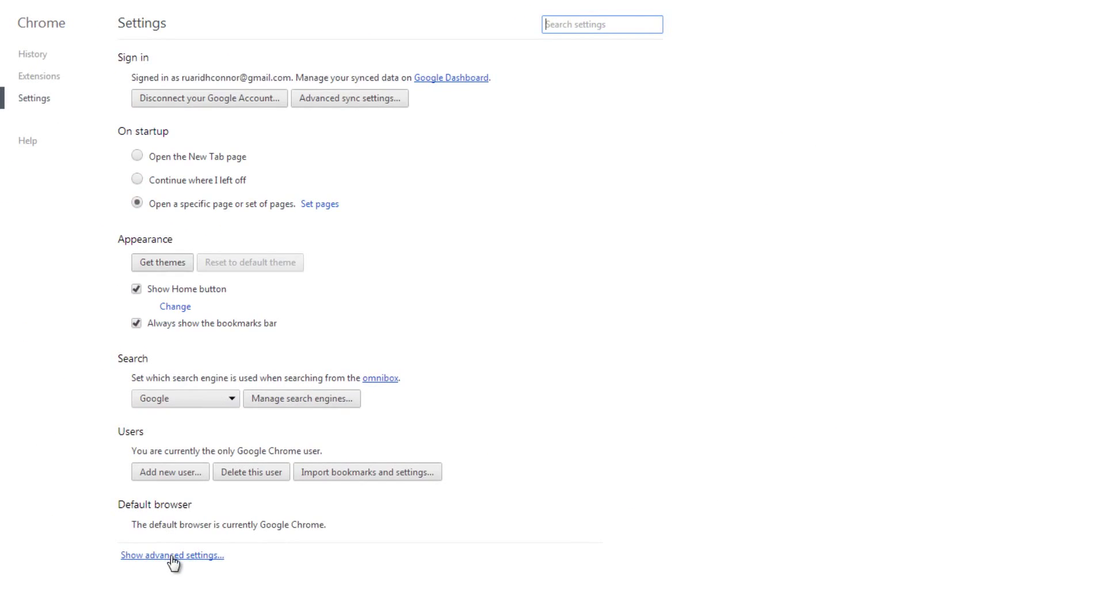
{"action": "left_click", "coordinate": [172, 555]}
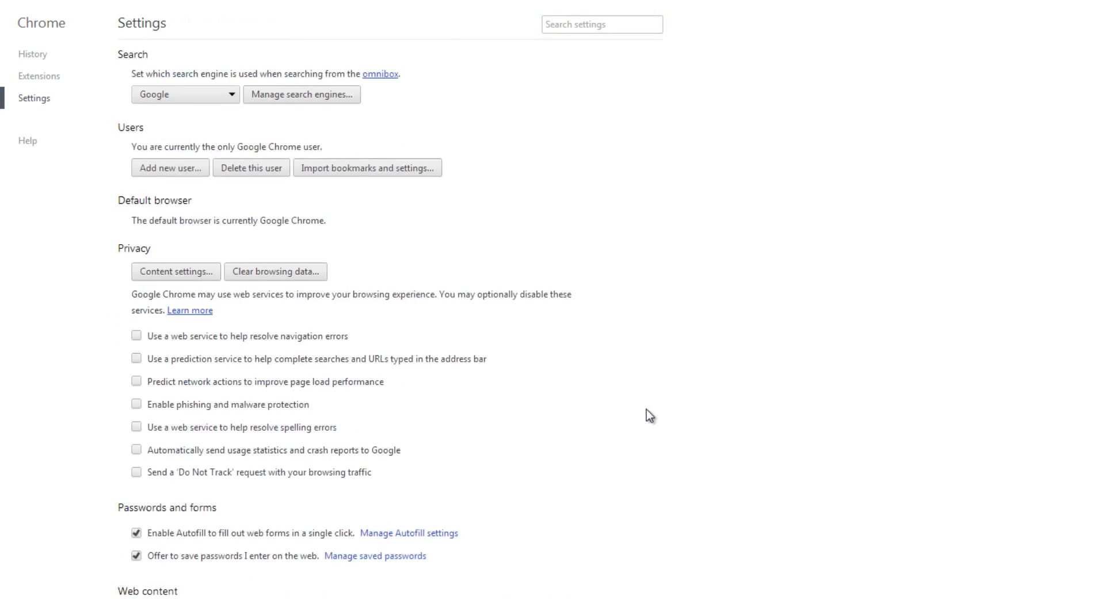
{"action": "scroll", "scroll_direction": "down", "scroll_amount": 3}
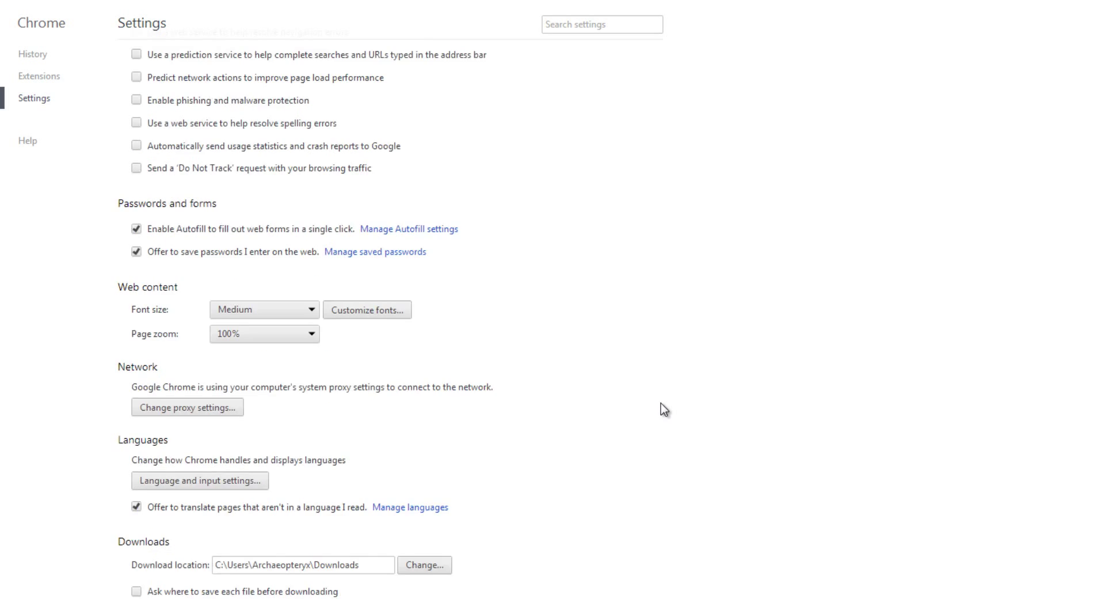
{"action": "scroll", "scroll_direction": "down", "scroll_amount": 3}
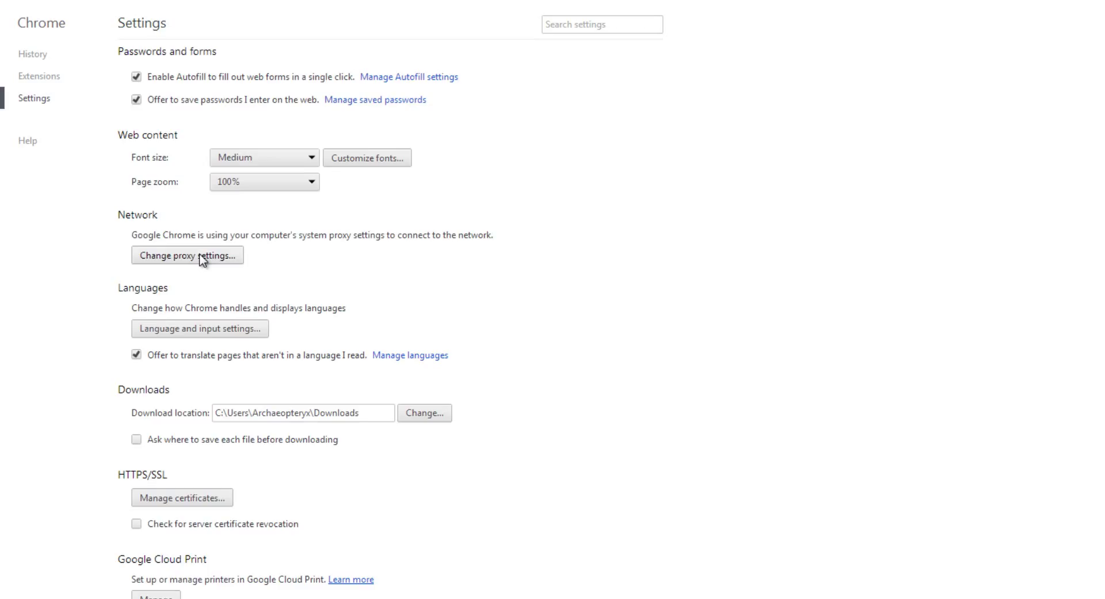
{"action": "left_click", "coordinate": [187, 255]}
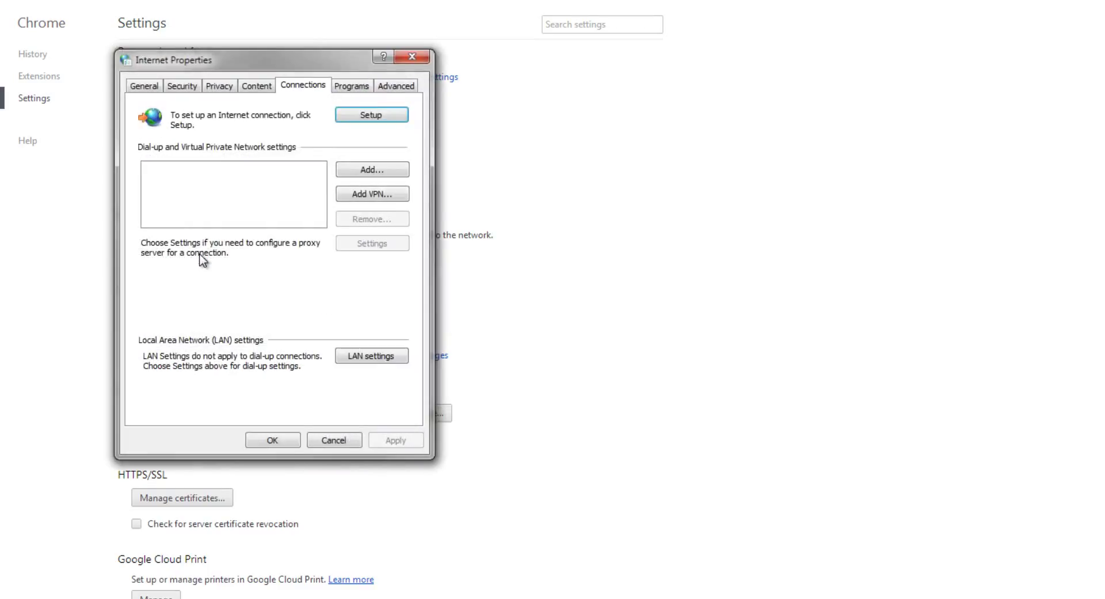
{"action": "mouse_move", "coordinate": [255, 248]}
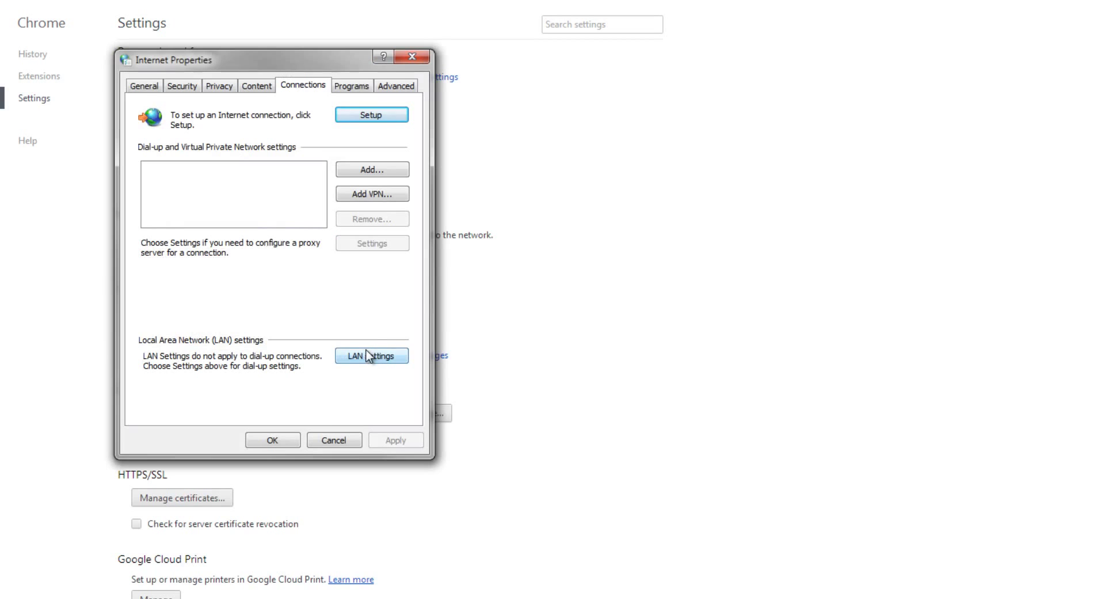
Set the LAN proxy to 118.97.130.194, bypass local addresses, and confirm.
{"action": "left_click", "coordinate": [371, 354]}
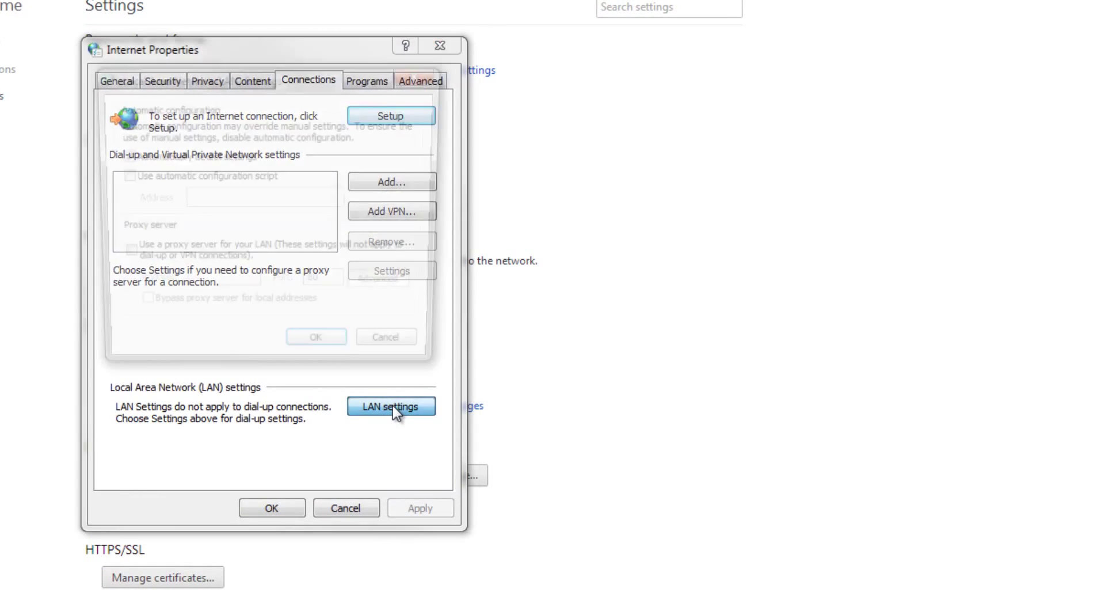
{"action": "left_click", "coordinate": [390, 406]}
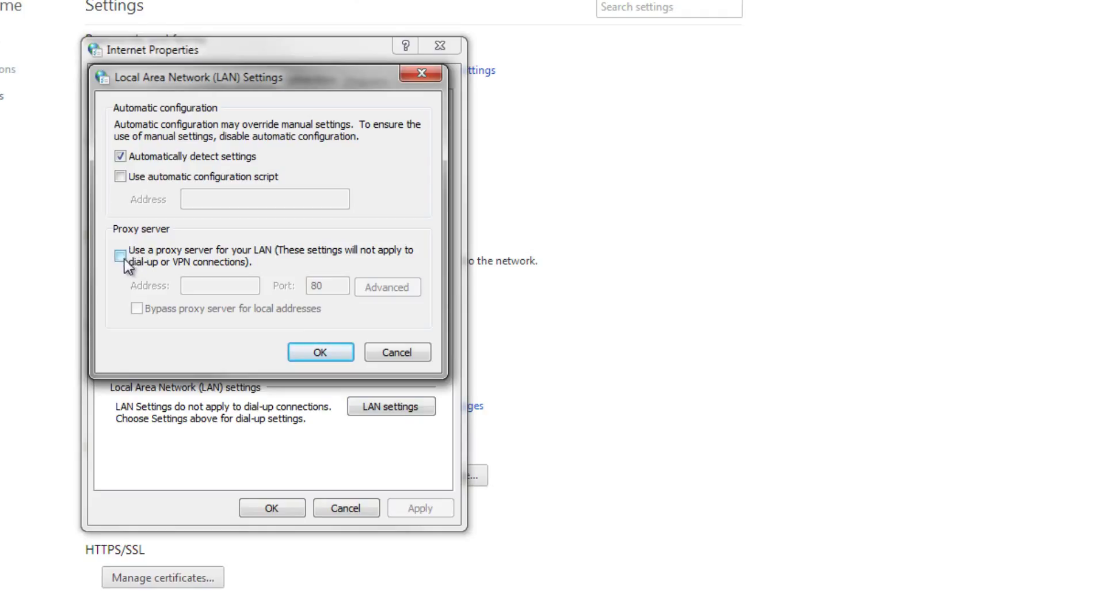
{"action": "left_click", "coordinate": [119, 255]}
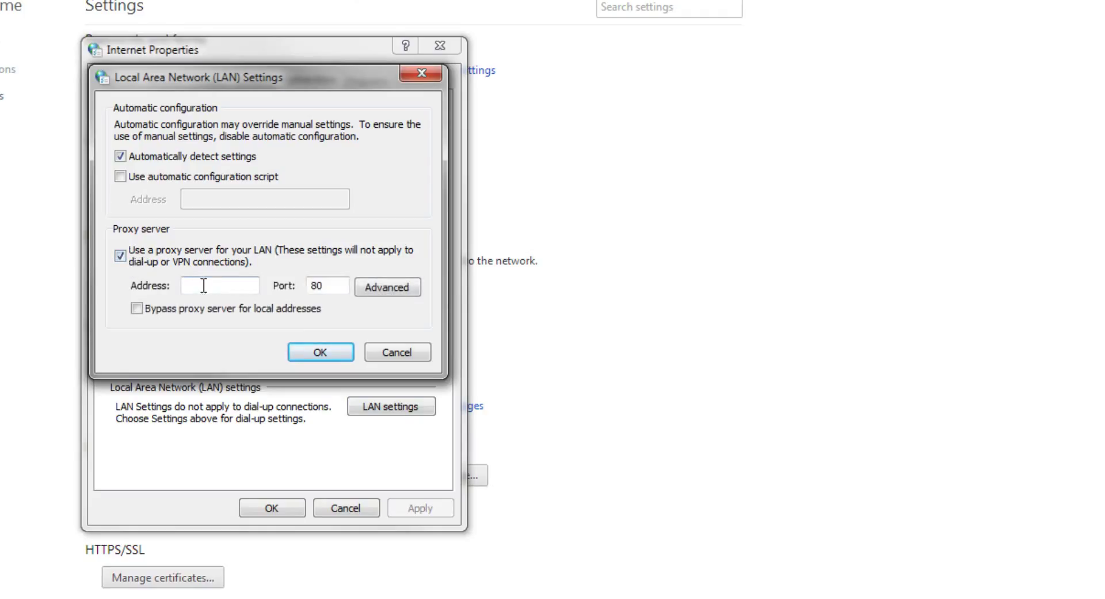
{"action": "left_click", "coordinate": [220, 285]}
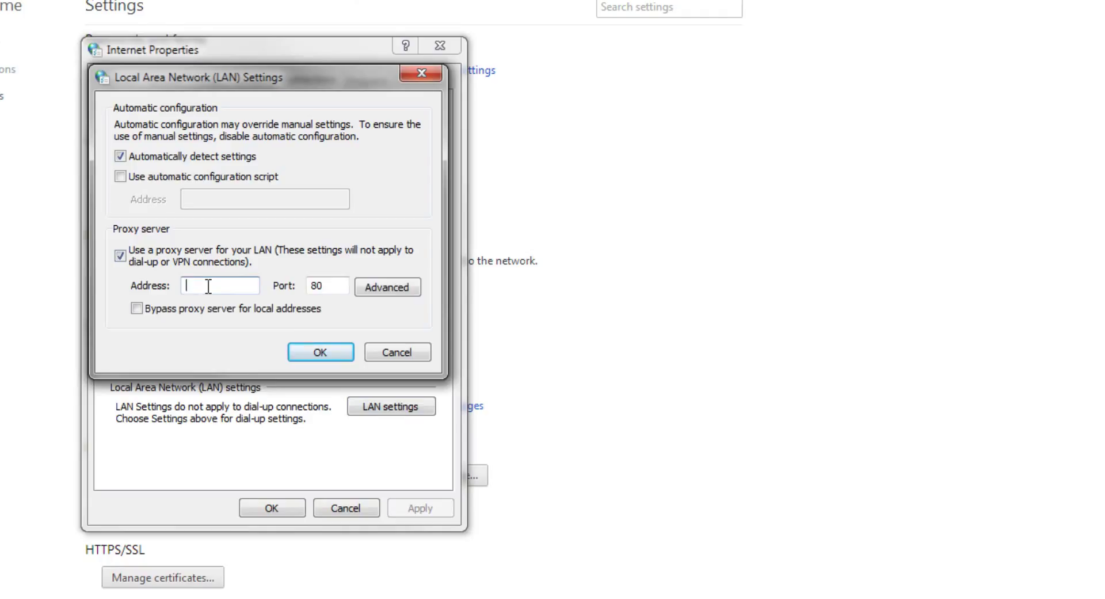
{"action": "type", "text": "118.97.130.194"}
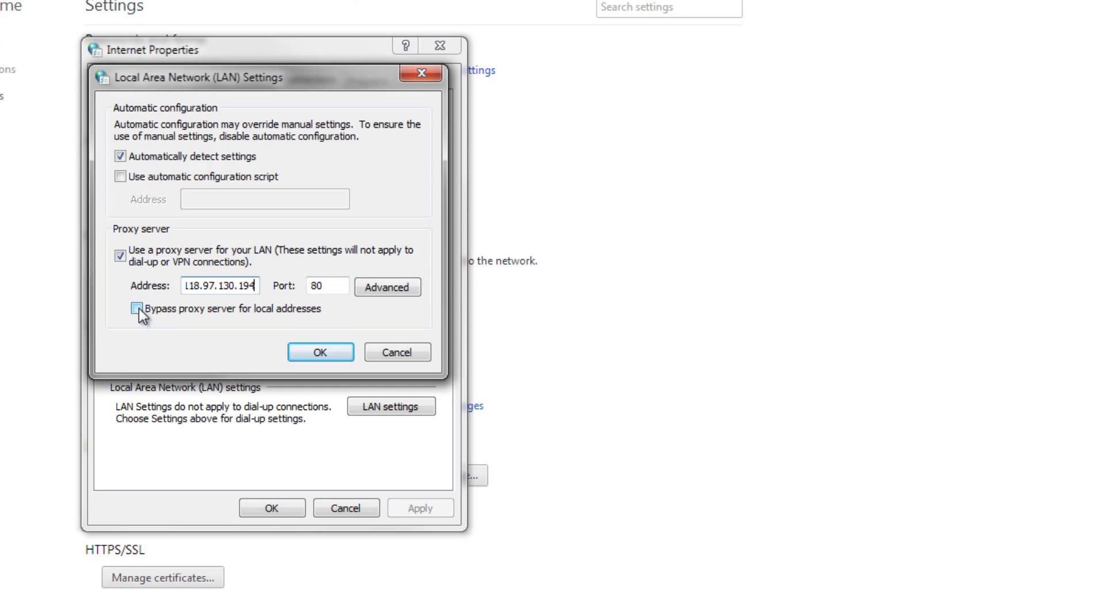
{"action": "left_click", "coordinate": [137, 308]}
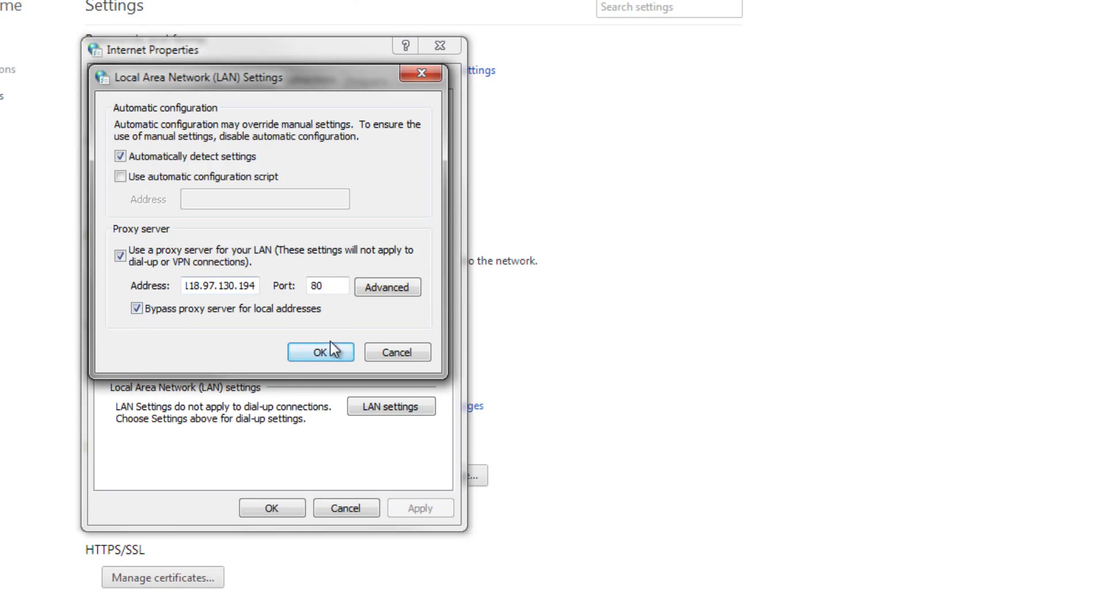
{"action": "left_click", "coordinate": [320, 351]}
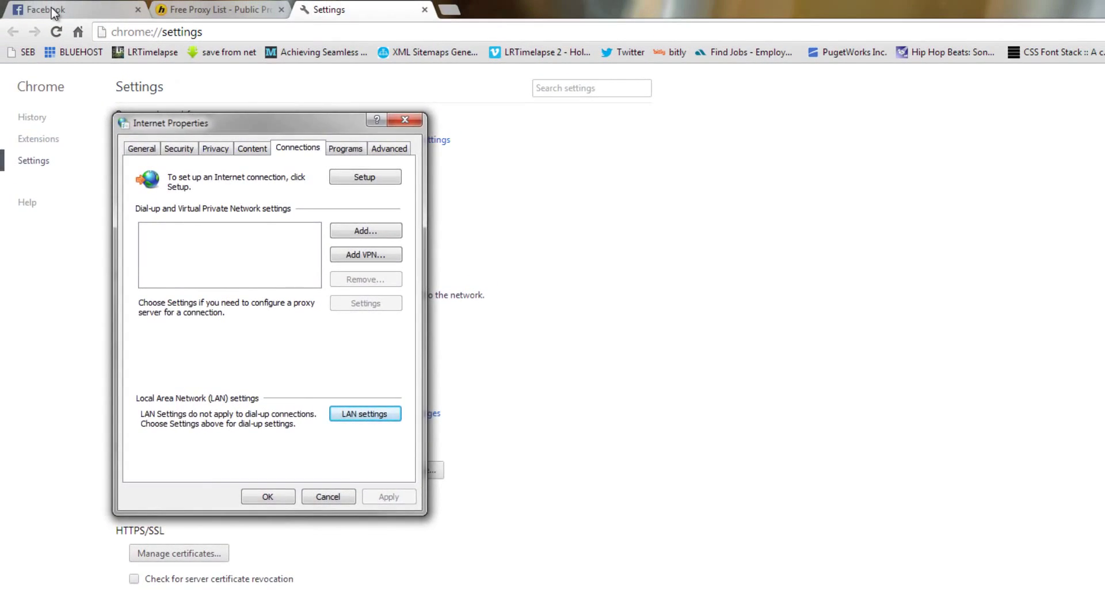
Change the Facebook account language to Bahasa Indonesia in General Account Settings and save.
{"action": "left_click", "coordinate": [49, 9]}
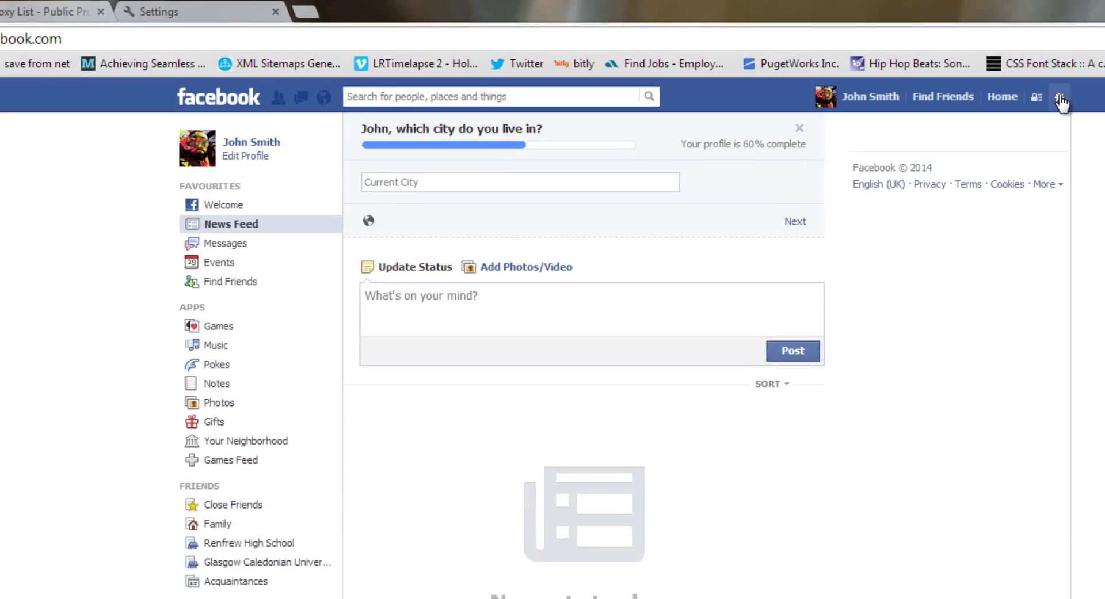
{"action": "left_click", "coordinate": [1059, 97]}
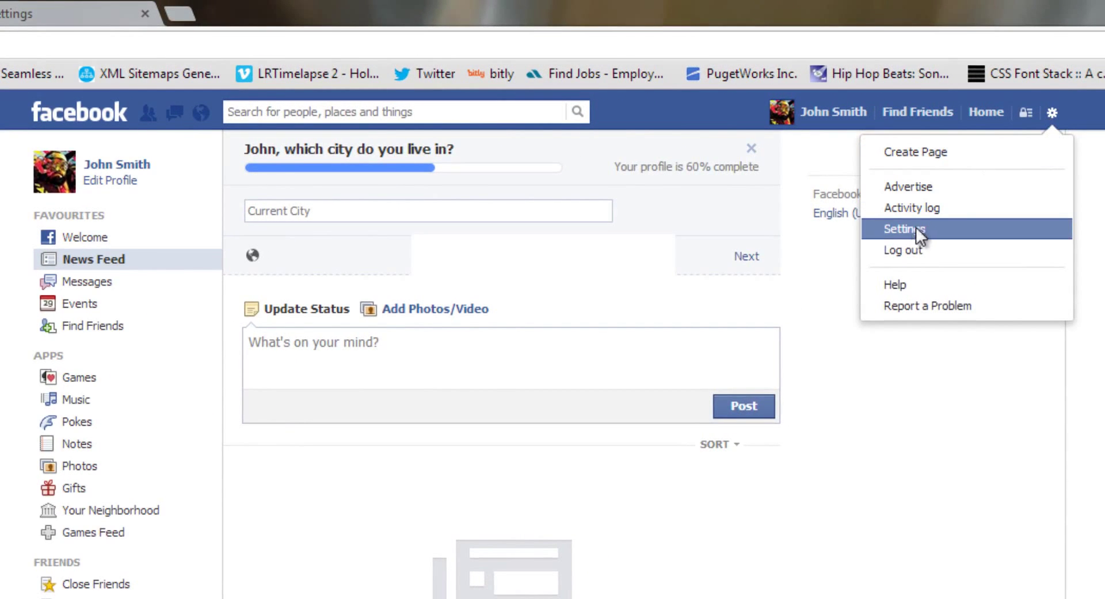
{"action": "left_click", "coordinate": [904, 229]}
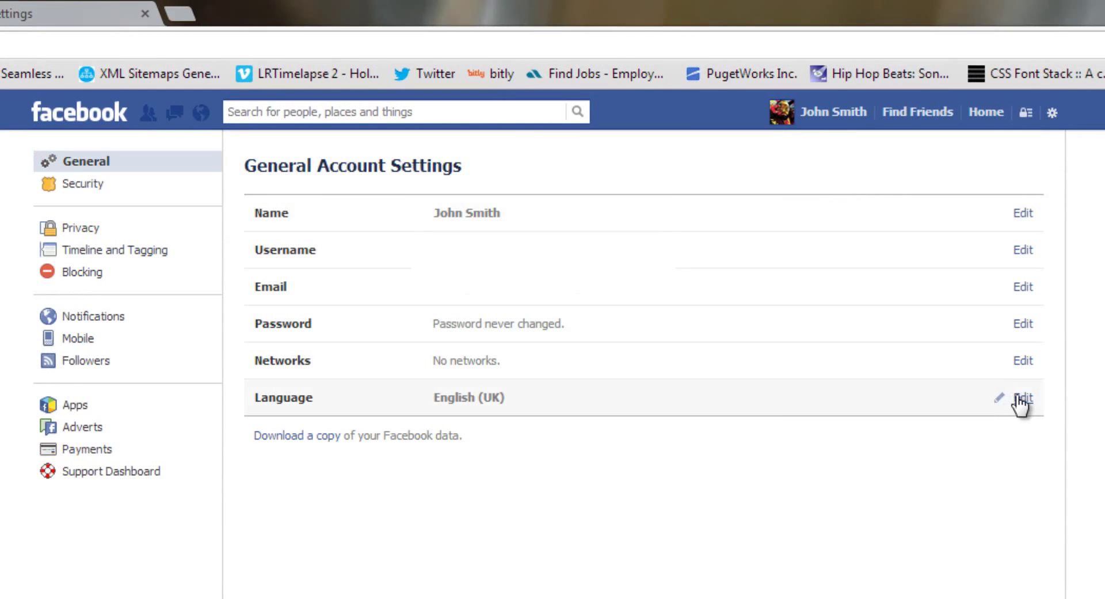
{"action": "left_click", "coordinate": [1023, 398]}
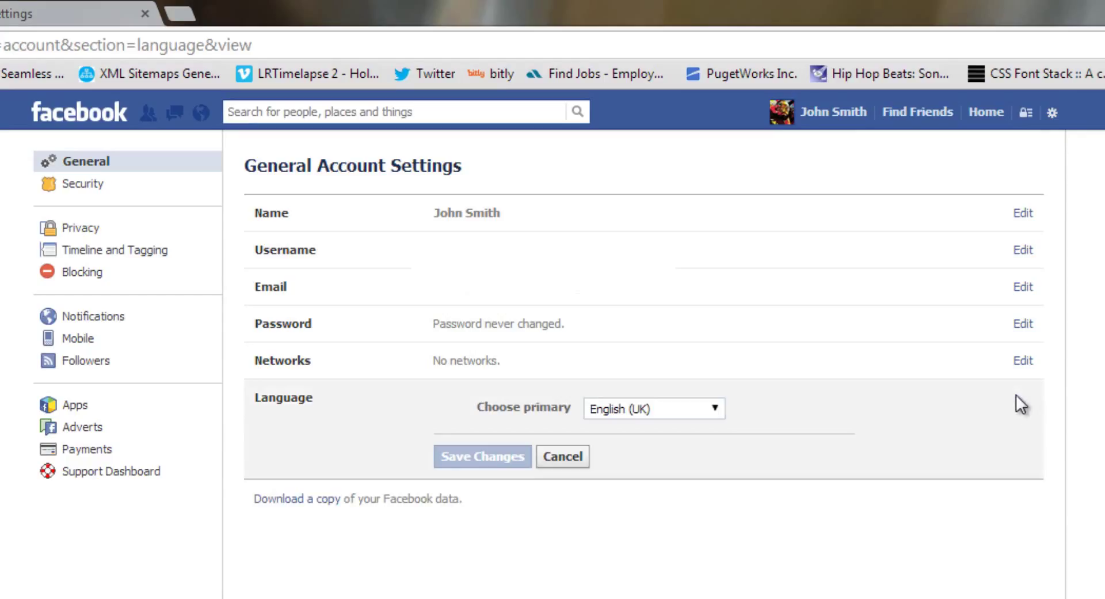
{"action": "mouse_move", "coordinate": [747, 434]}
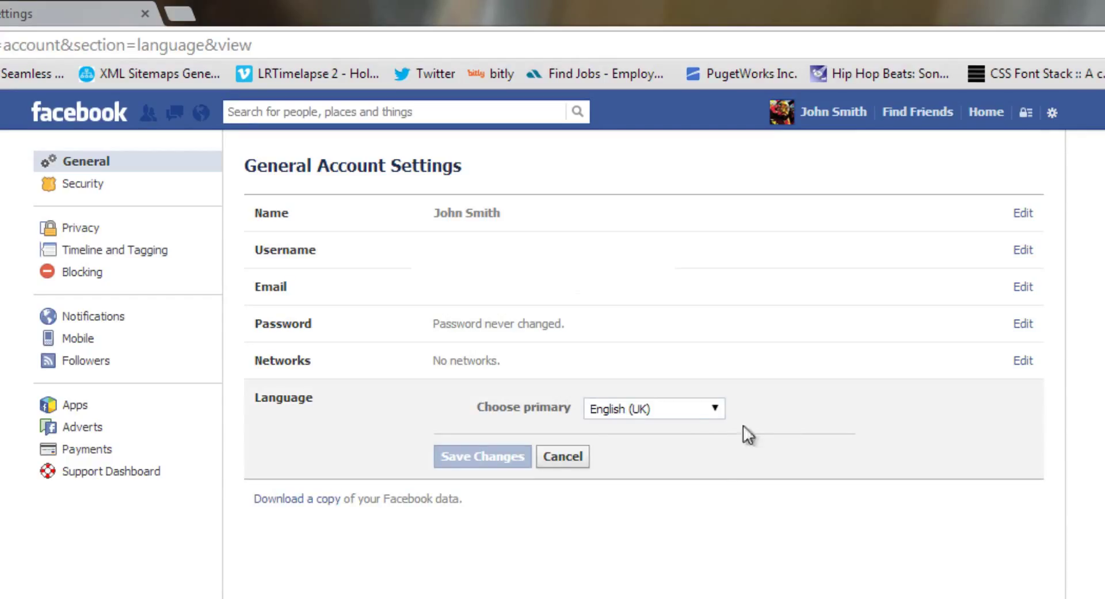
{"action": "left_click", "coordinate": [652, 408]}
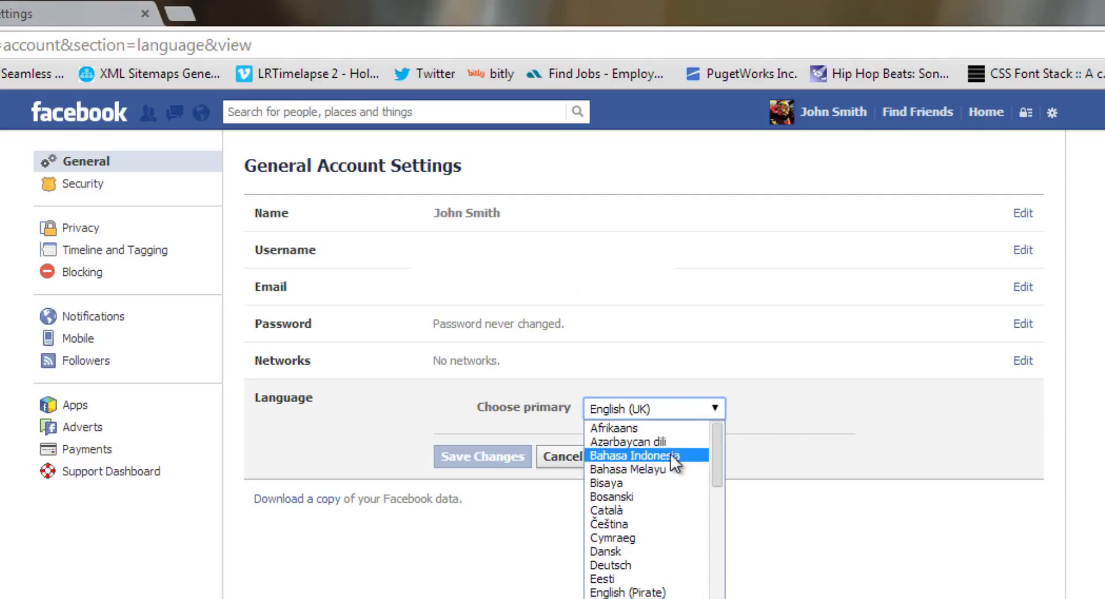
{"action": "left_click", "coordinate": [640, 455]}
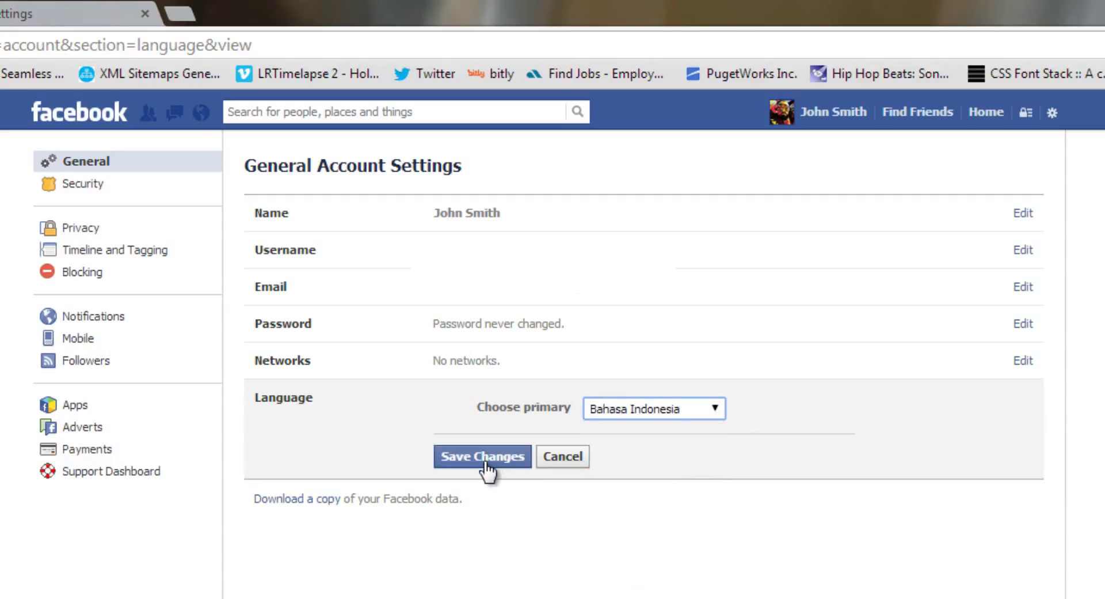
{"action": "left_click", "coordinate": [483, 456]}
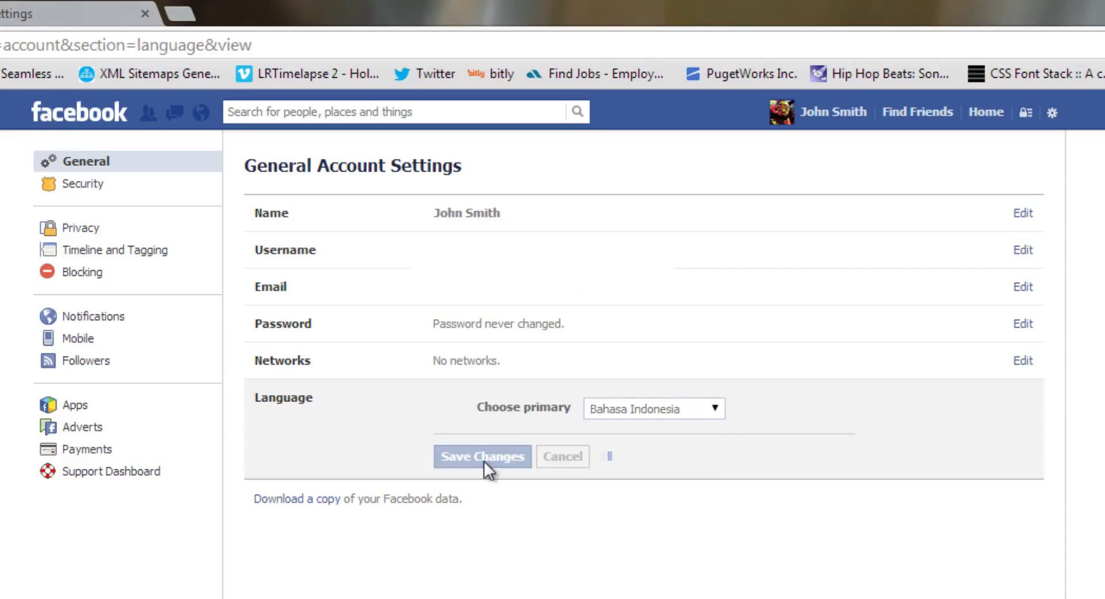
{"action": "left_click", "coordinate": [481, 457]}
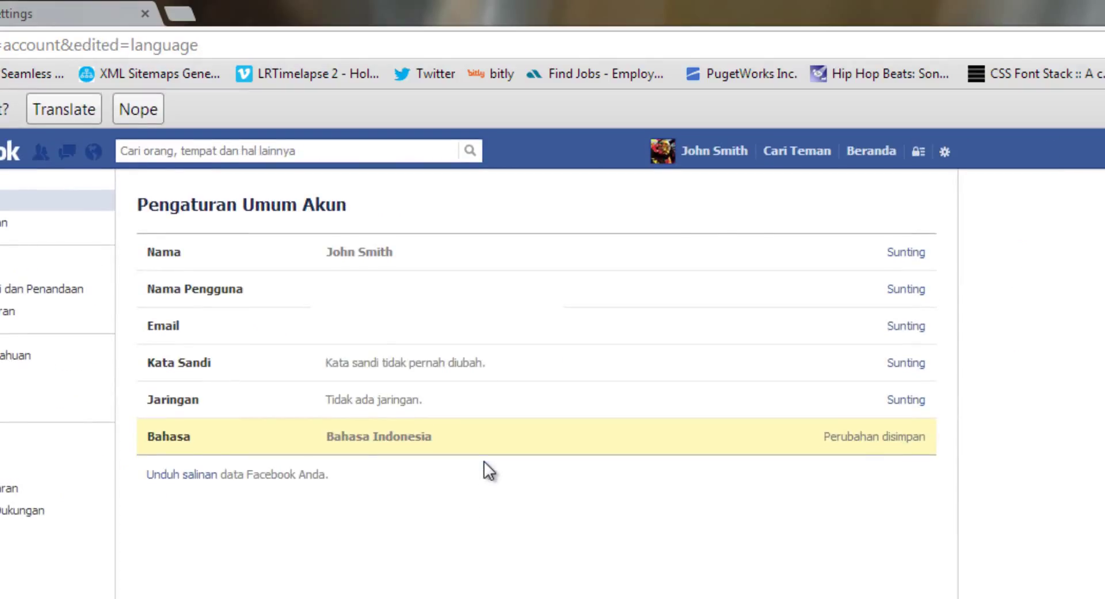
{"action": "mouse_move", "coordinate": [169, 270]}
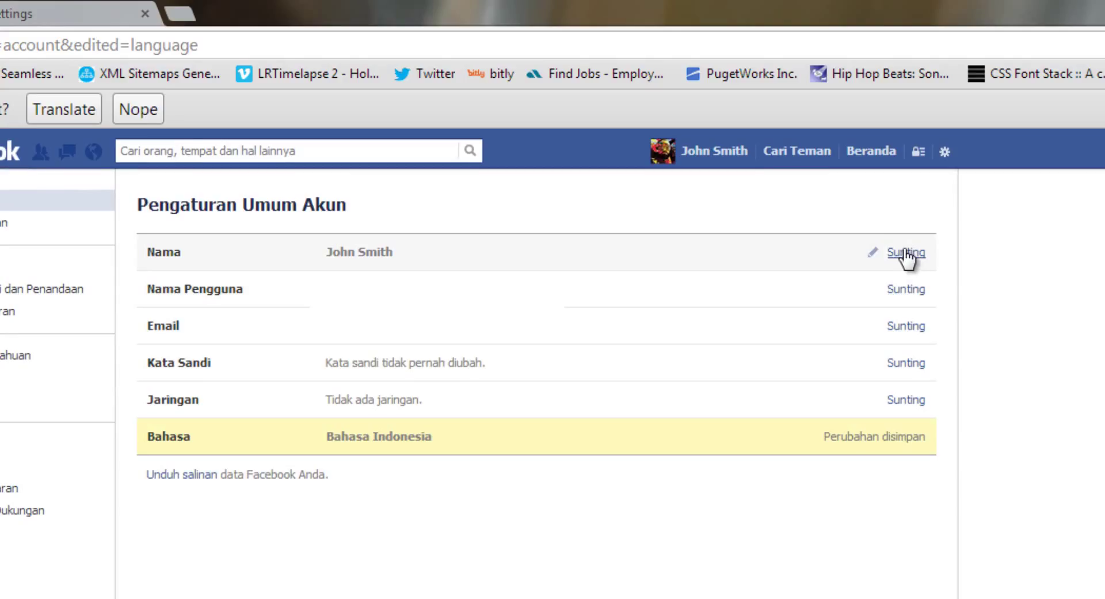
Delete the surname Smith, leaving 'John', and save the change with the password.
{"action": "left_click", "coordinate": [905, 252]}
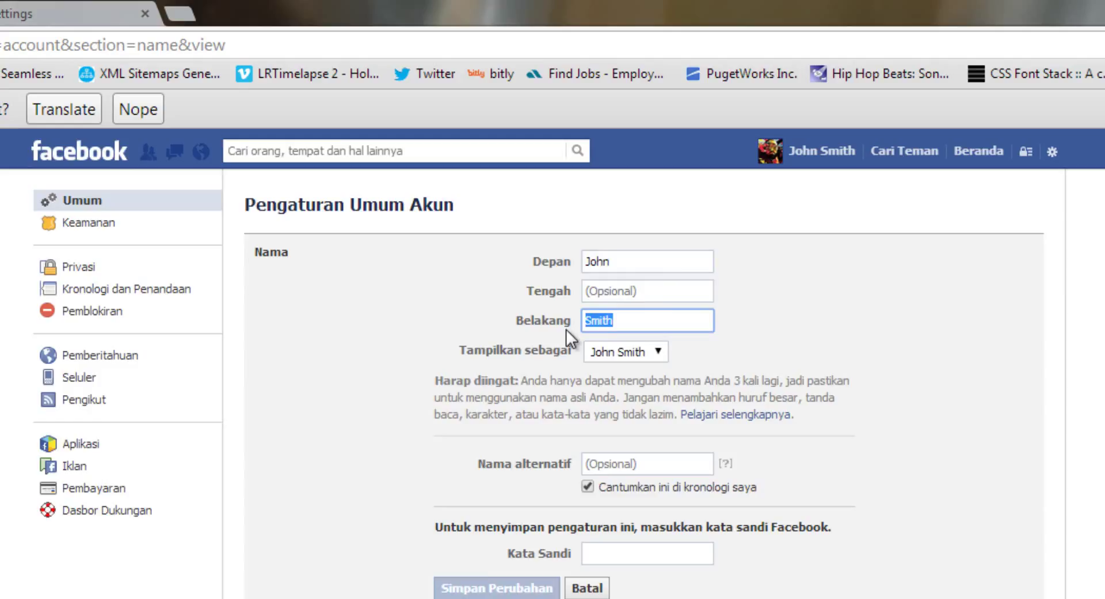
{"action": "key", "text": "Delete"}
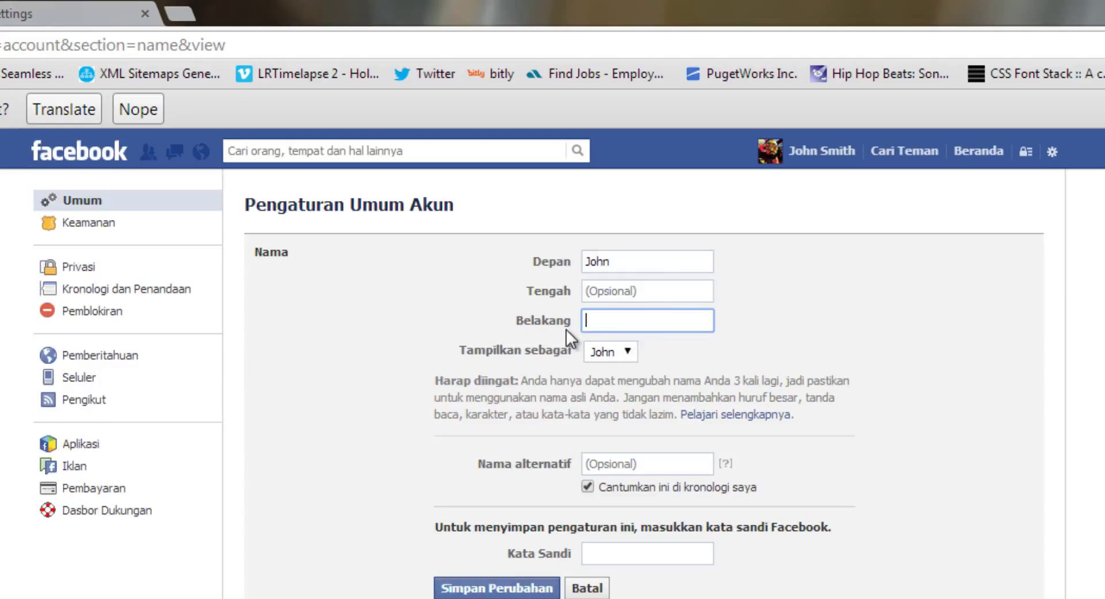
{"action": "mouse_move", "coordinate": [748, 523]}
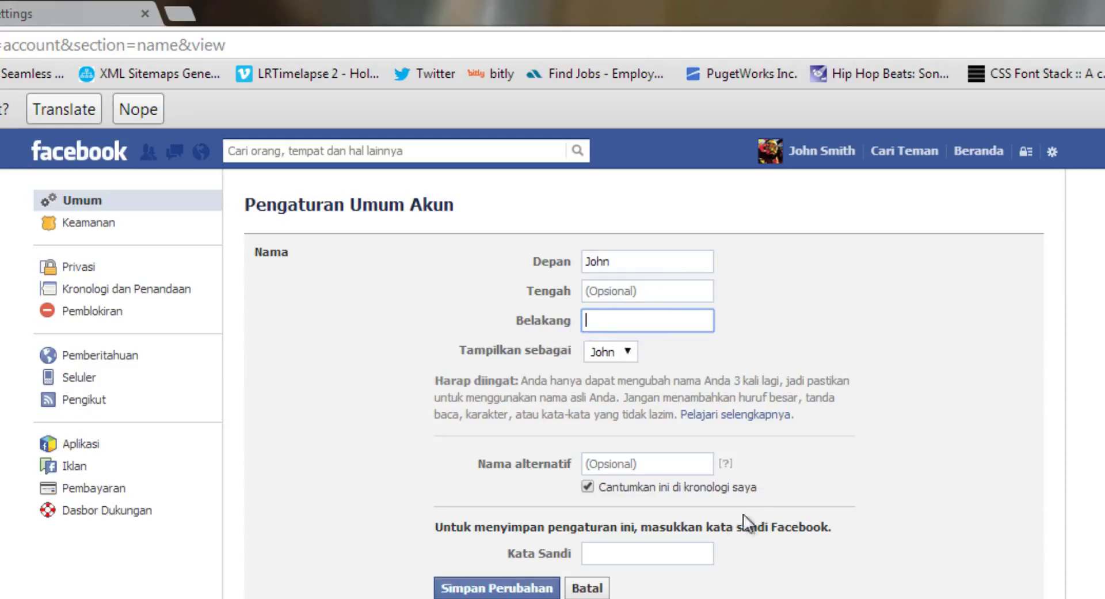
{"action": "left_click", "coordinate": [646, 554]}
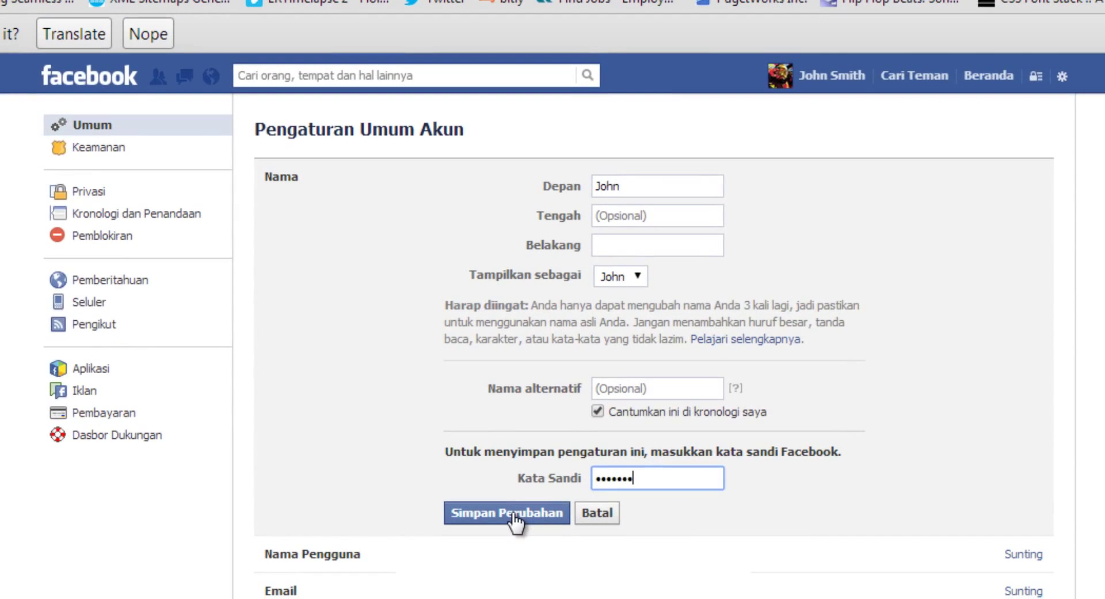
{"action": "left_click", "coordinate": [506, 513]}
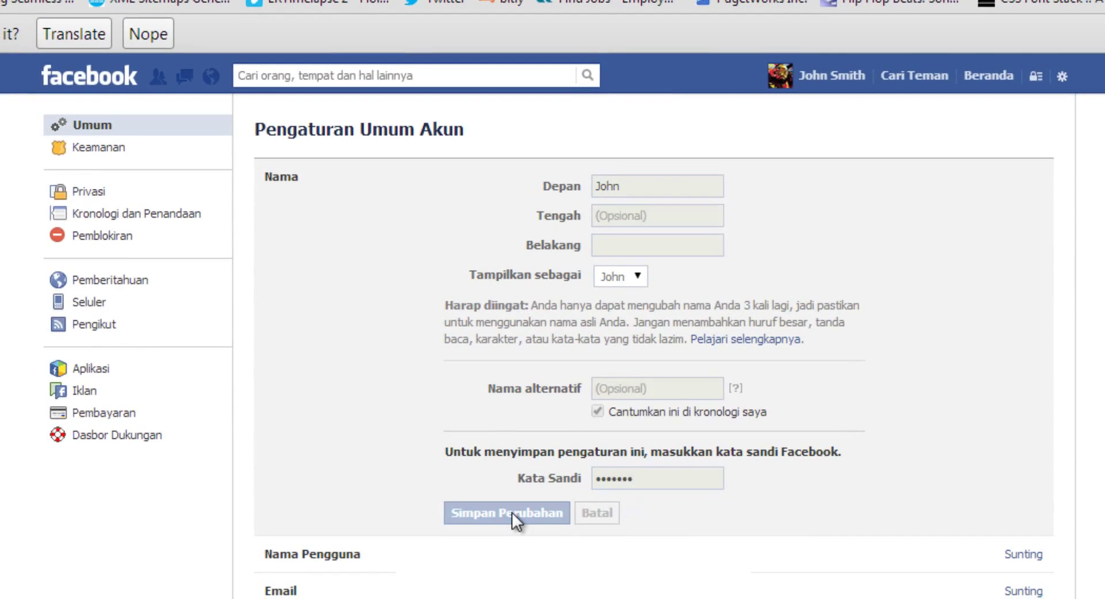
{"action": "left_click", "coordinate": [506, 513]}
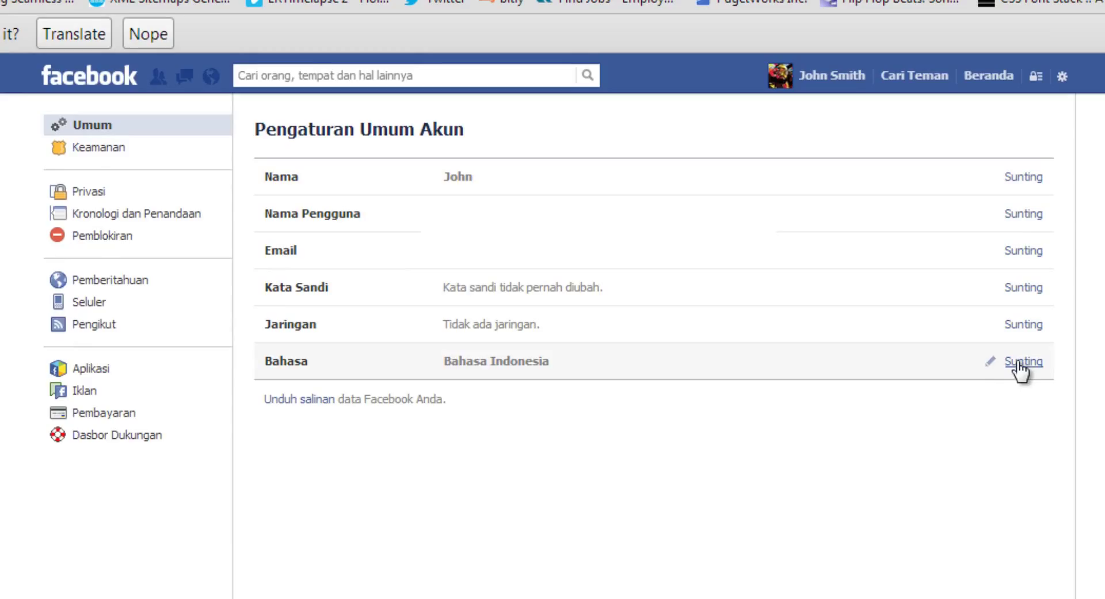
Edit Bahasa, choose English (UK) from the language dropdown, and save.
{"action": "left_click", "coordinate": [1023, 361]}
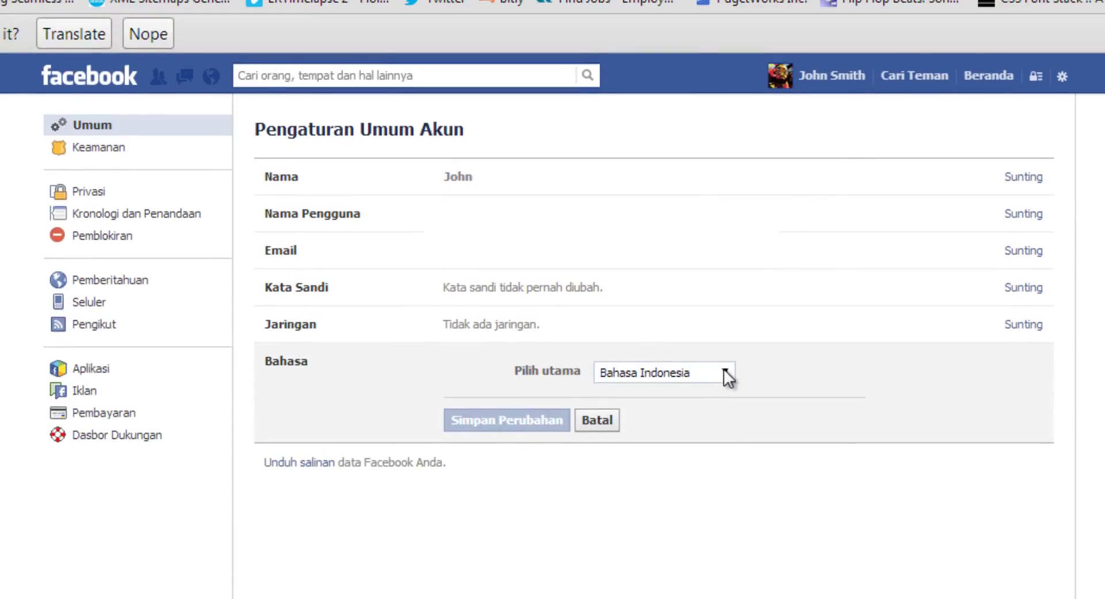
{"action": "left_click", "coordinate": [662, 372]}
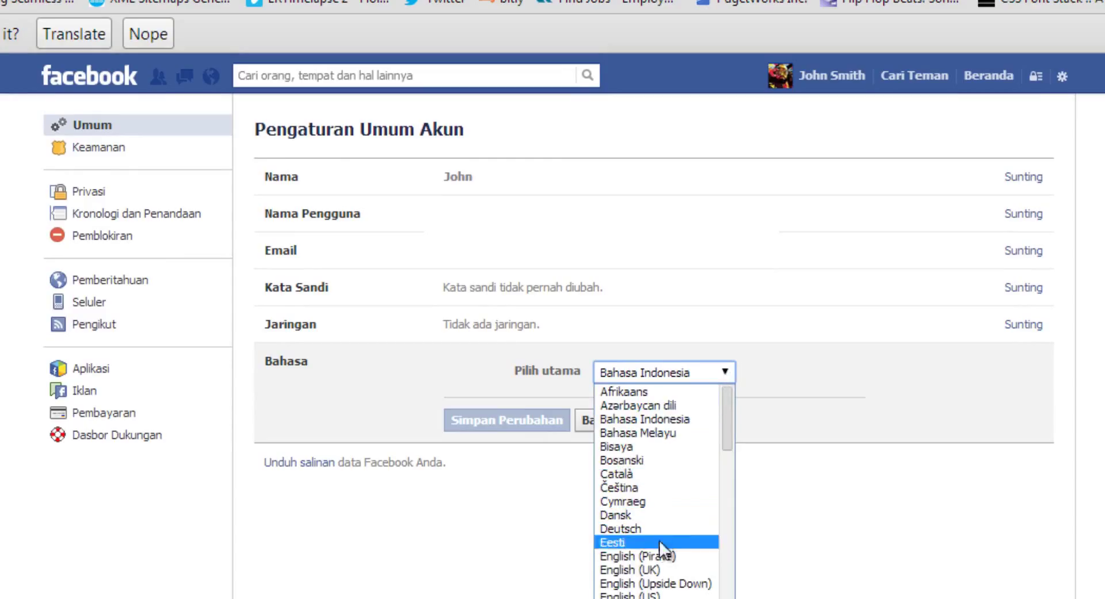
{"action": "left_click", "coordinate": [635, 569]}
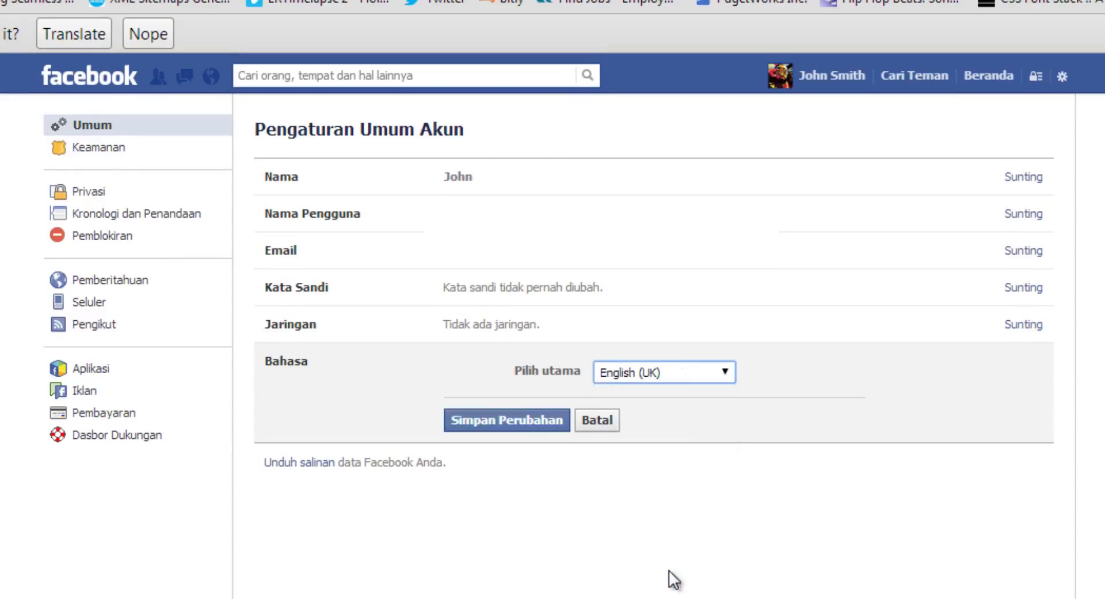
{"action": "mouse_move", "coordinate": [506, 420]}
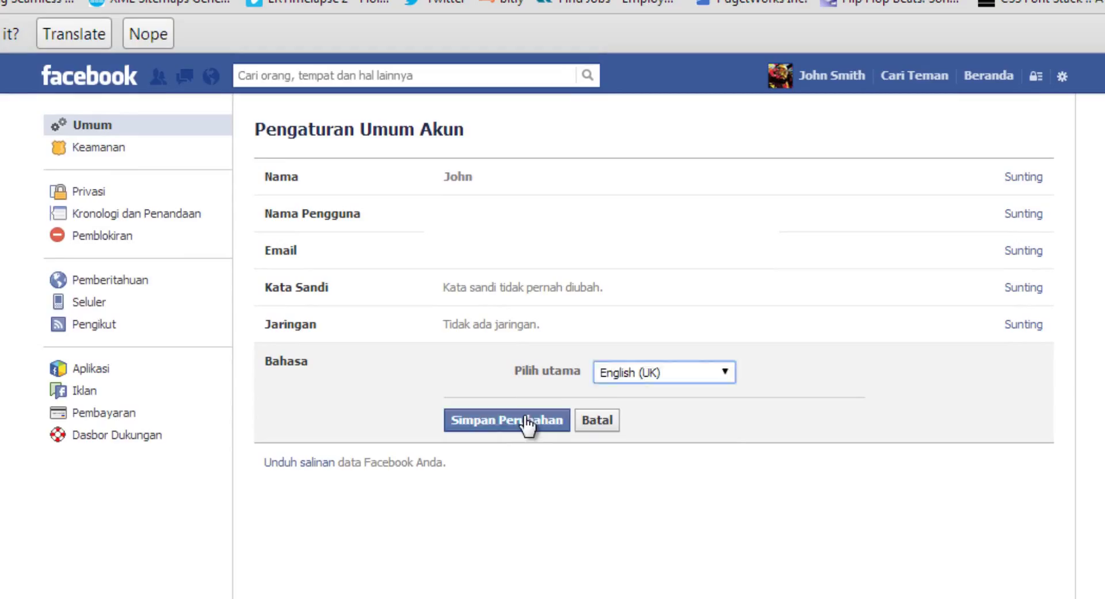
{"action": "left_click", "coordinate": [506, 420]}
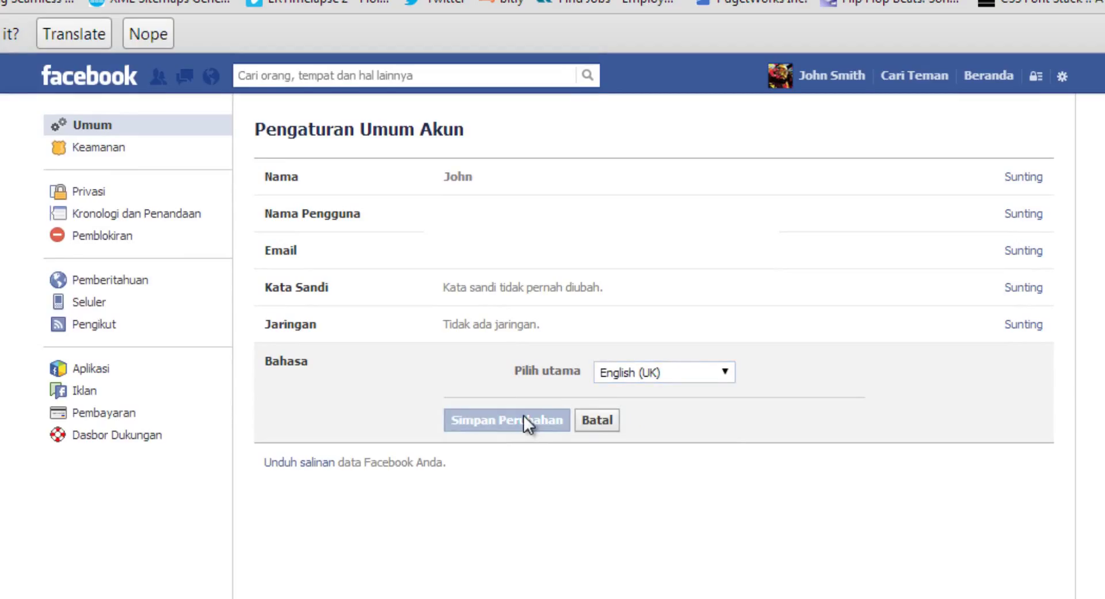
{"action": "left_click", "coordinate": [505, 420]}
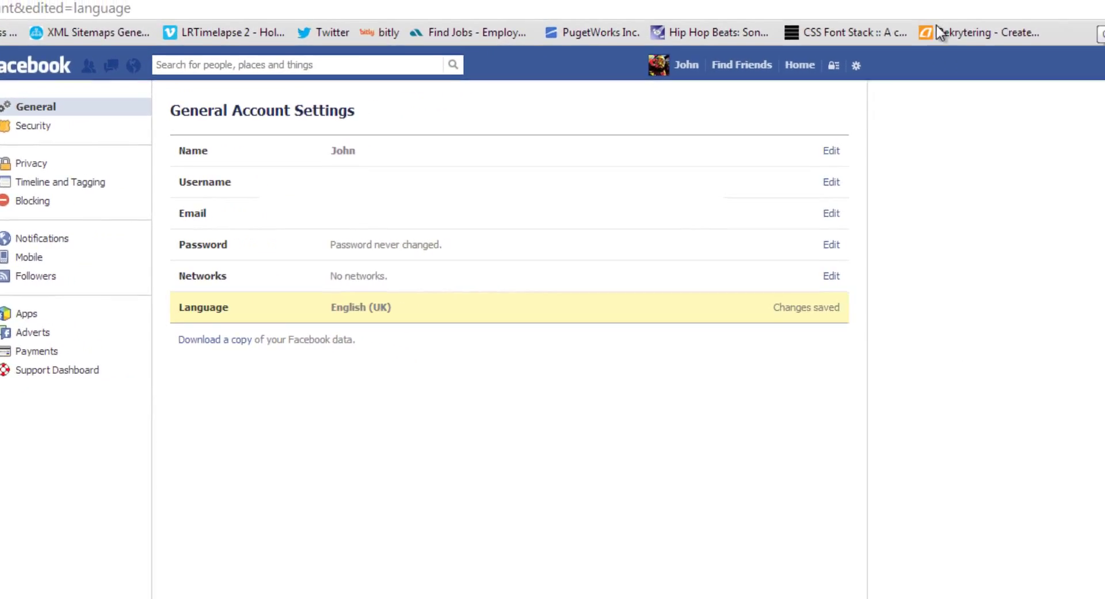
Untick Use a proxy server and clear the 118.97.130.194 address in LAN settings.
{"action": "left_click", "coordinate": [254, 7]}
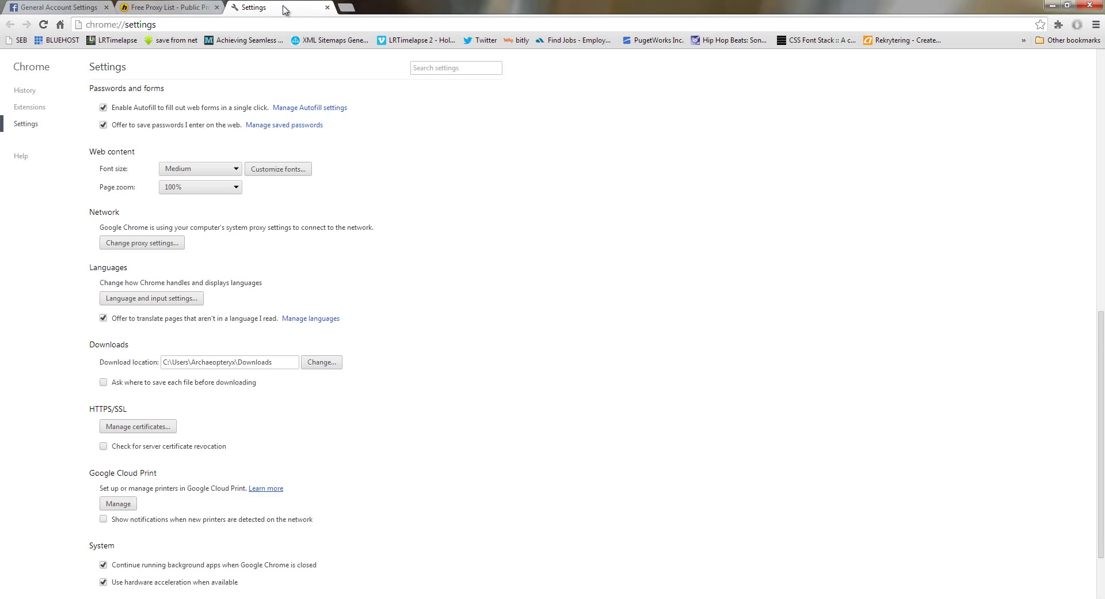
{"action": "scroll", "scroll_direction": "down", "scroll_amount": 3}
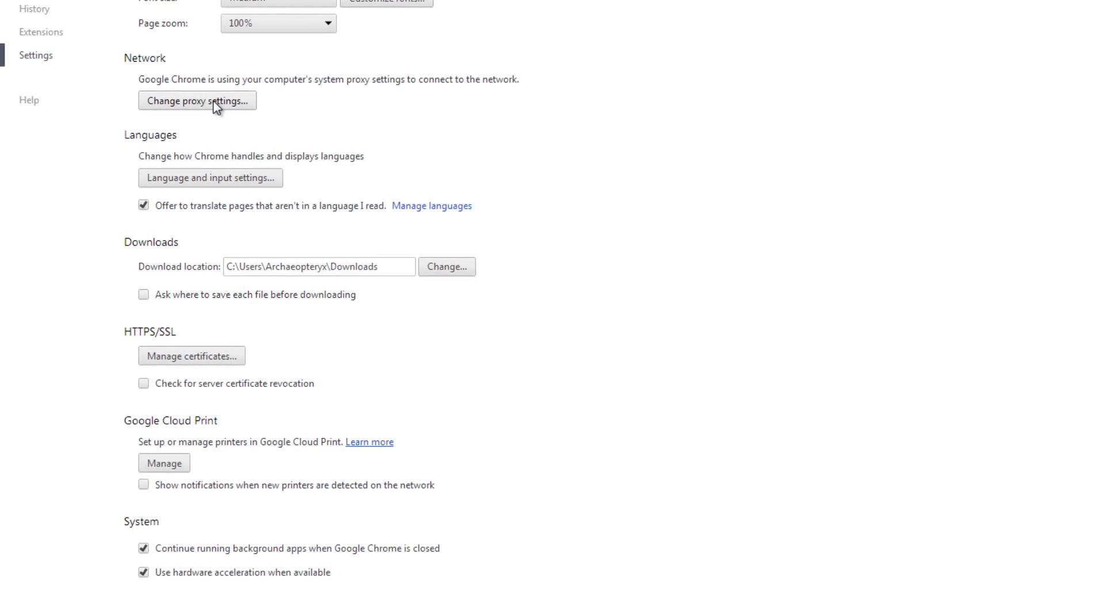
{"action": "left_click", "coordinate": [197, 100]}
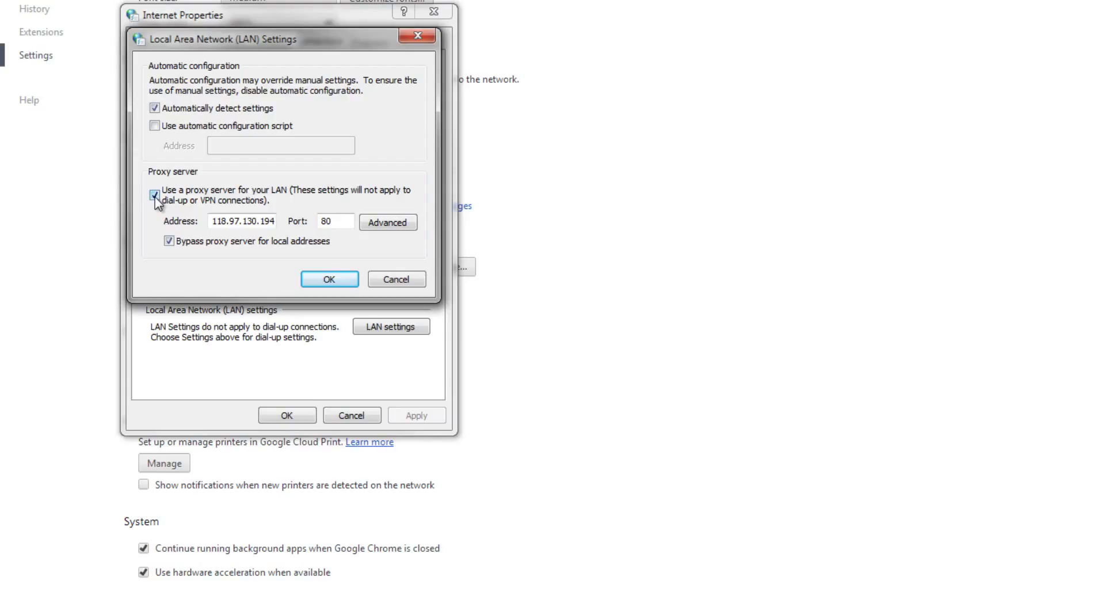
{"action": "left_click", "coordinate": [154, 195]}
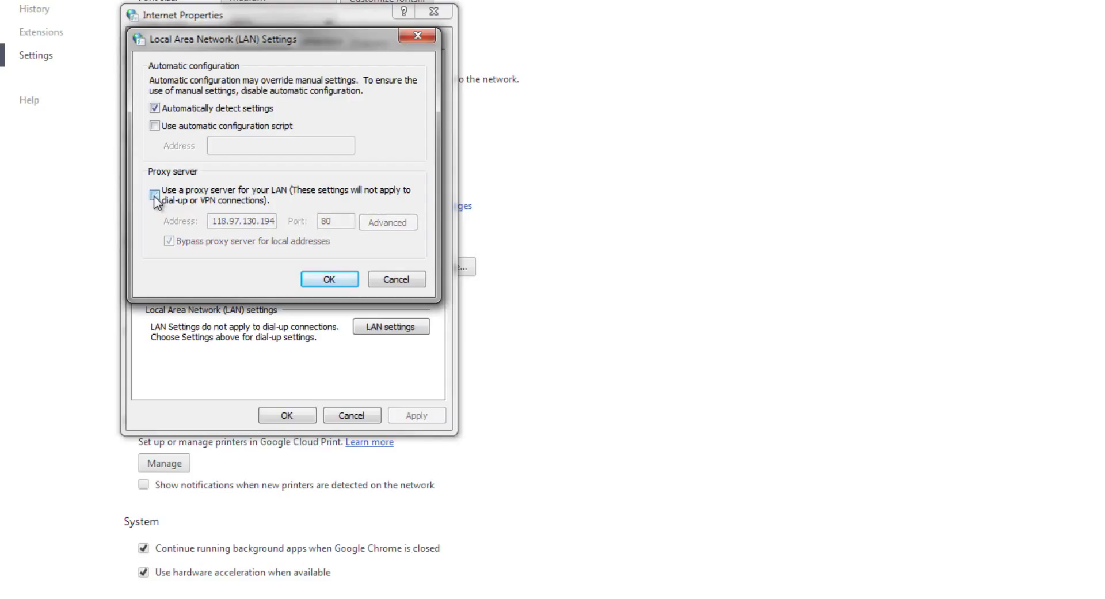
{"action": "left_click", "coordinate": [154, 194]}
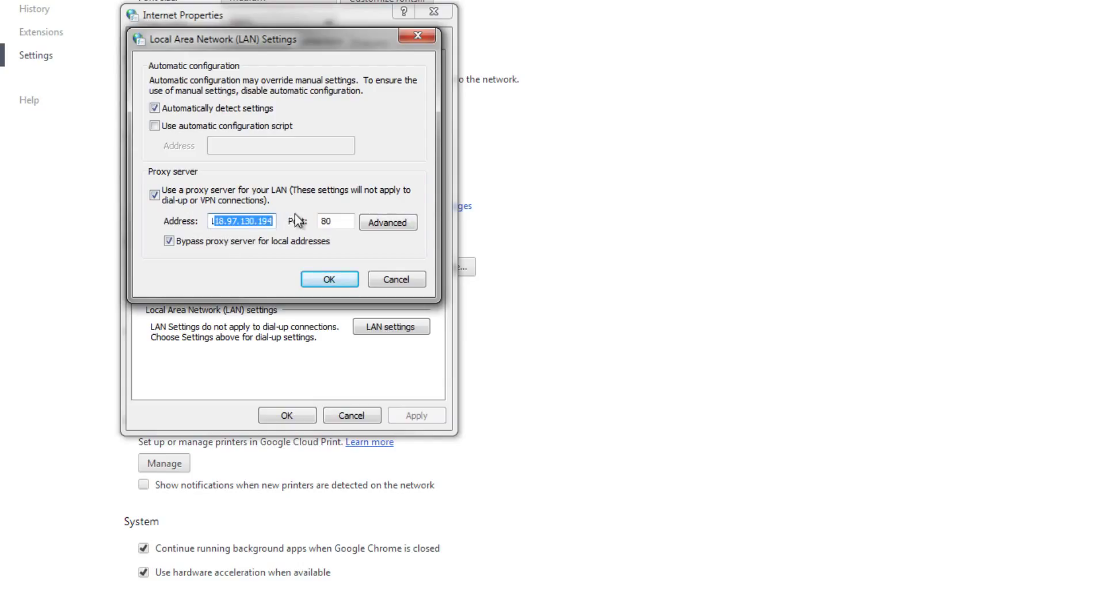
{"action": "left_click", "coordinate": [154, 195]}
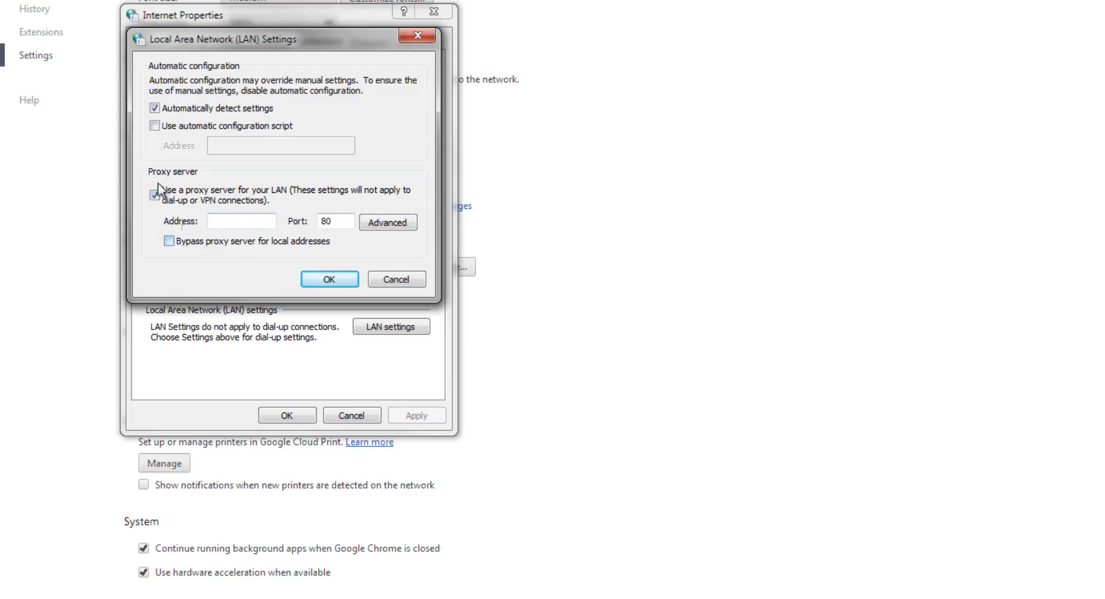
{"action": "left_click", "coordinate": [155, 194]}
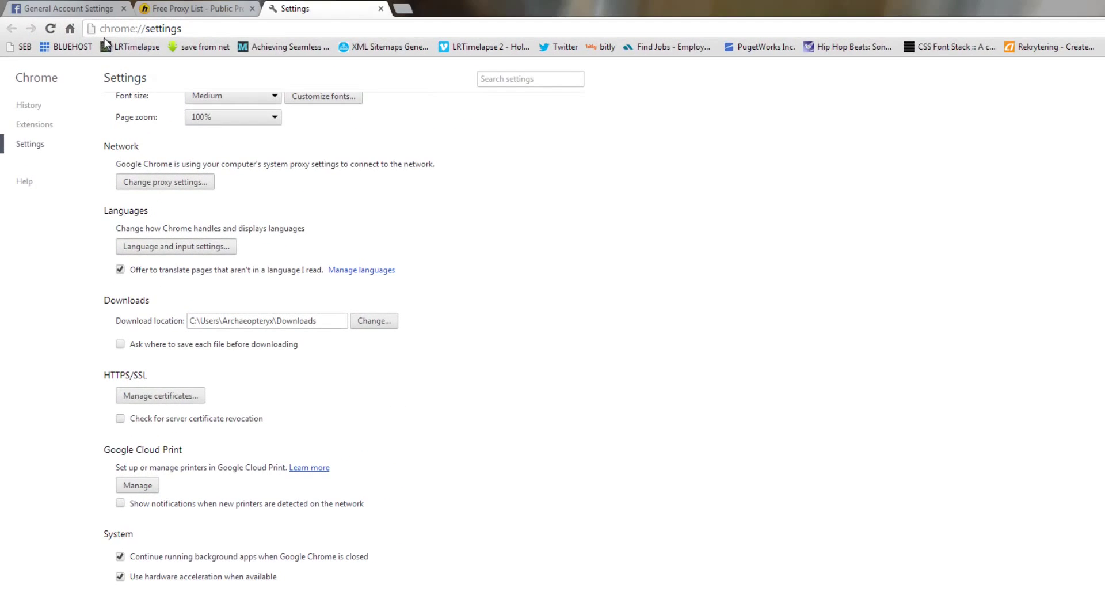
{"action": "left_click", "coordinate": [63, 9]}
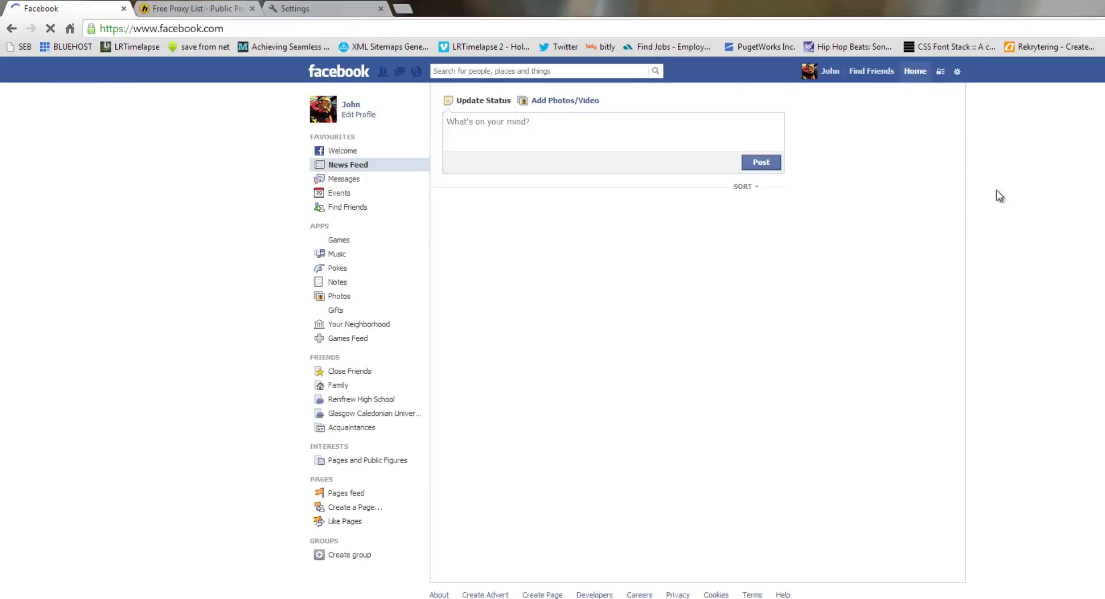
{"action": "left_click", "coordinate": [50, 28]}
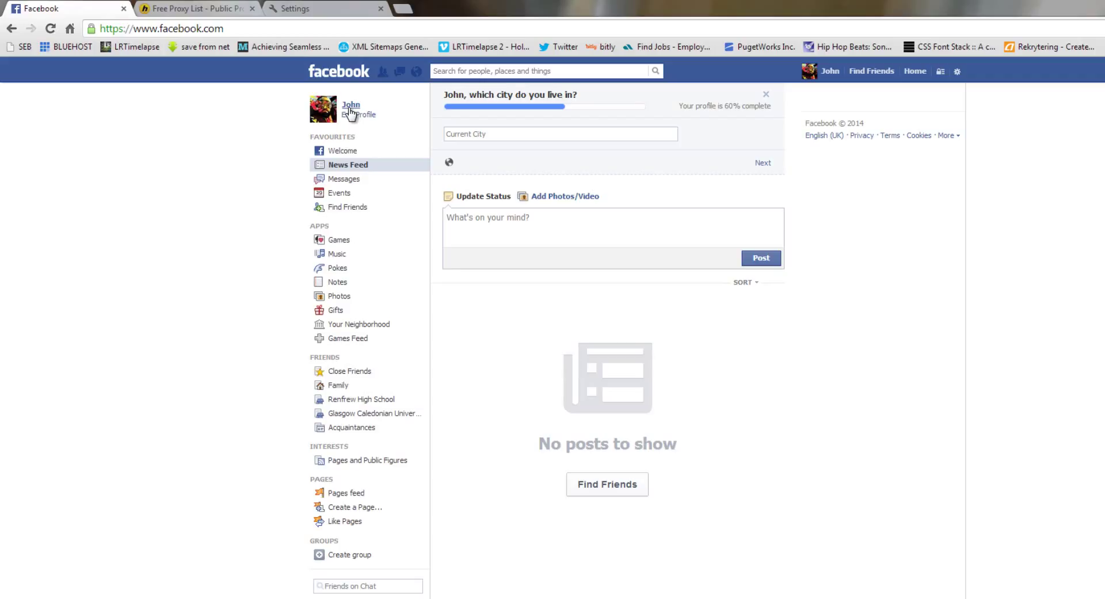